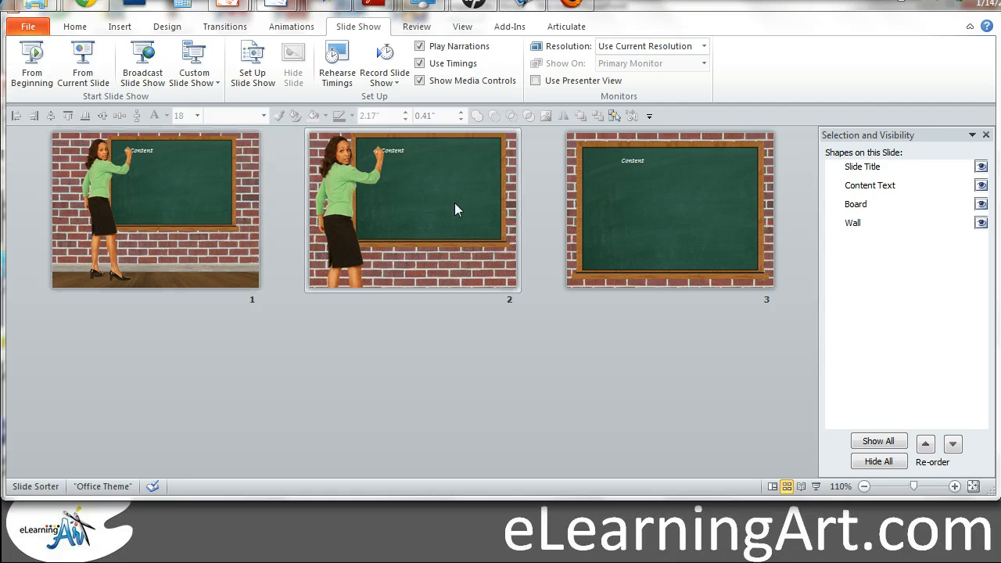
# Bring slide 1 of the classroom deck into Normal editing view.
pyautogui.click(670, 210)
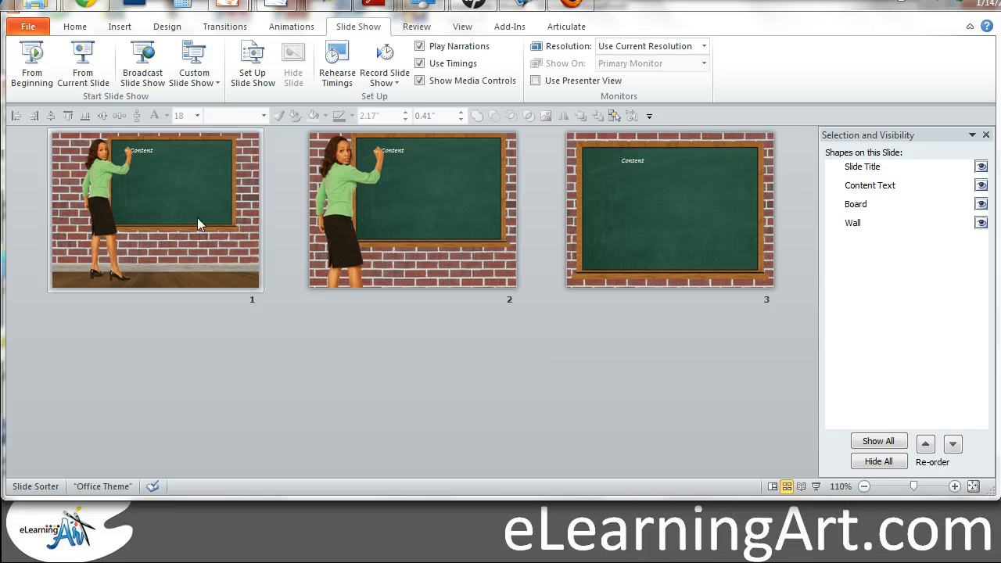
pyautogui.click(155, 210)
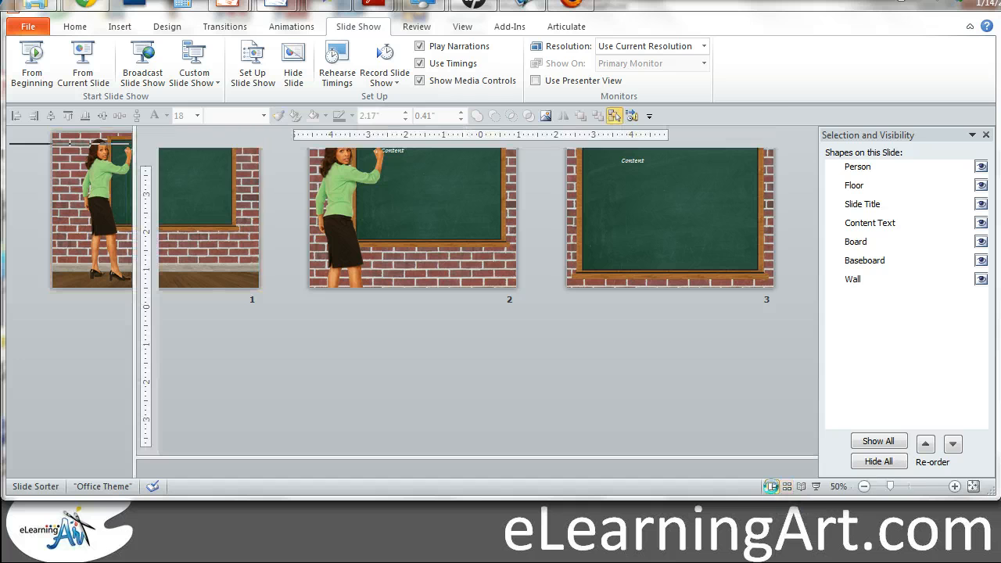
pyautogui.click(788, 485)
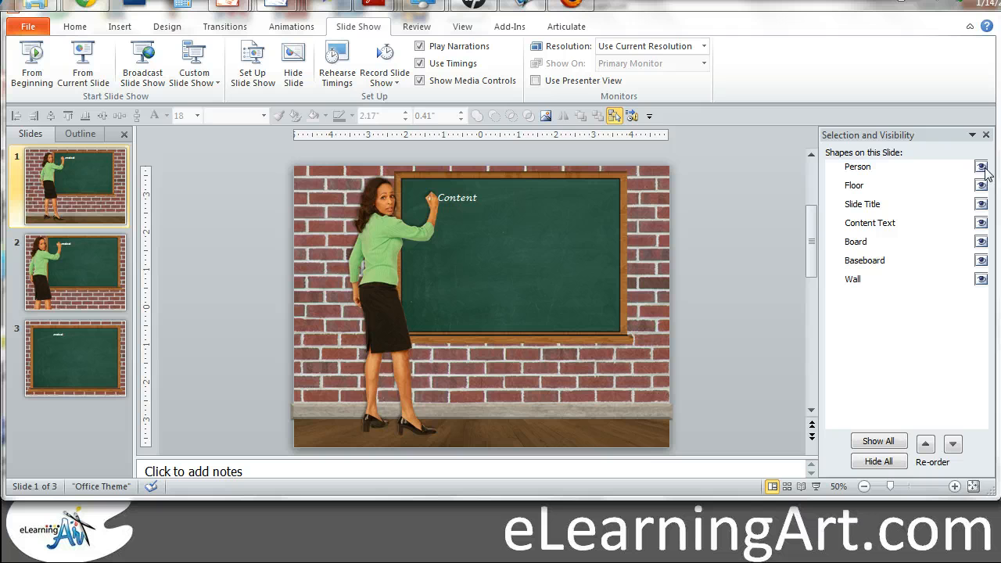
# Toggle the presenter picture's visibility off and back on, then deselect the chalkboard.
pyautogui.click(983, 166)
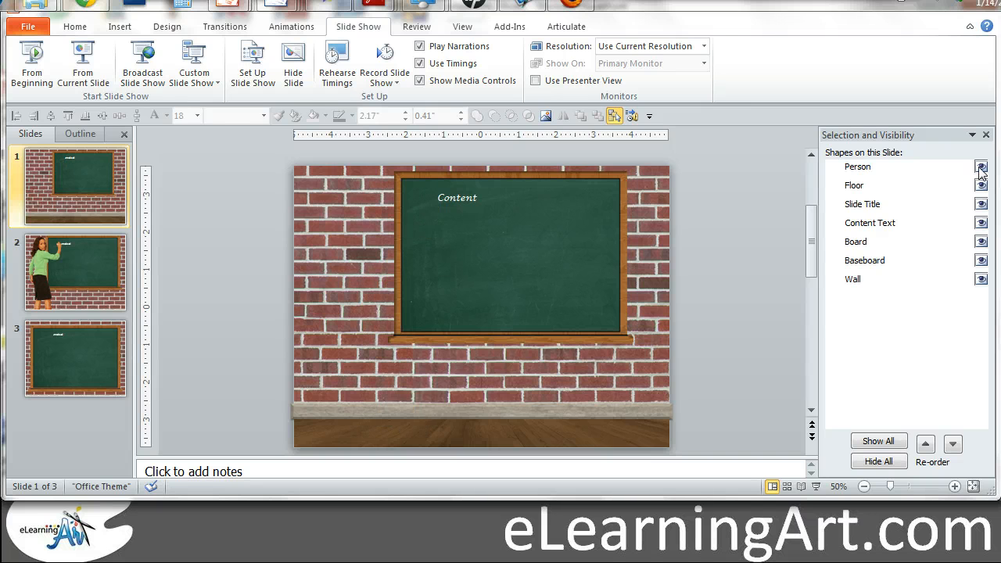
pyautogui.click(981, 166)
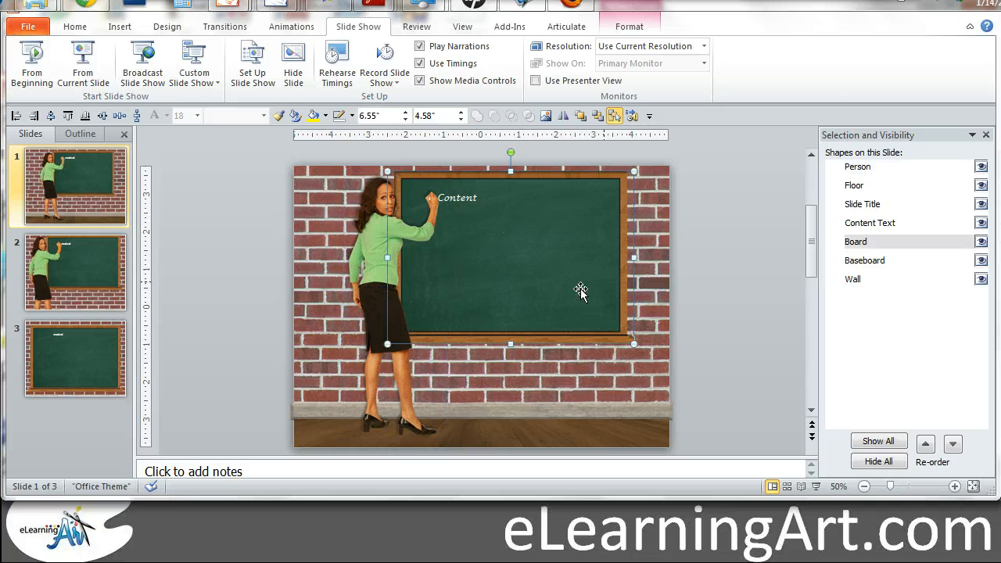
pyautogui.moveTo(305, 211)
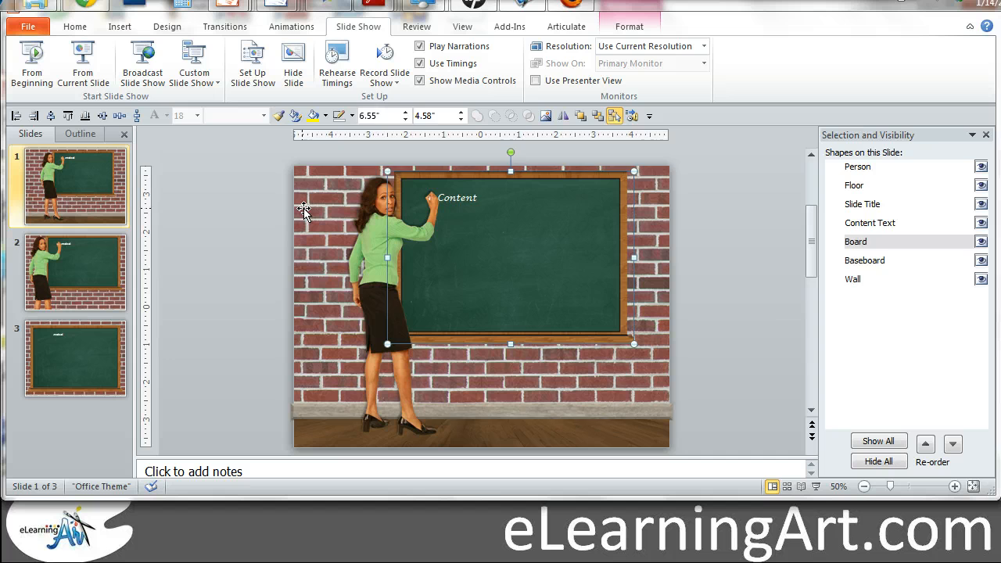
pyautogui.click(854, 184)
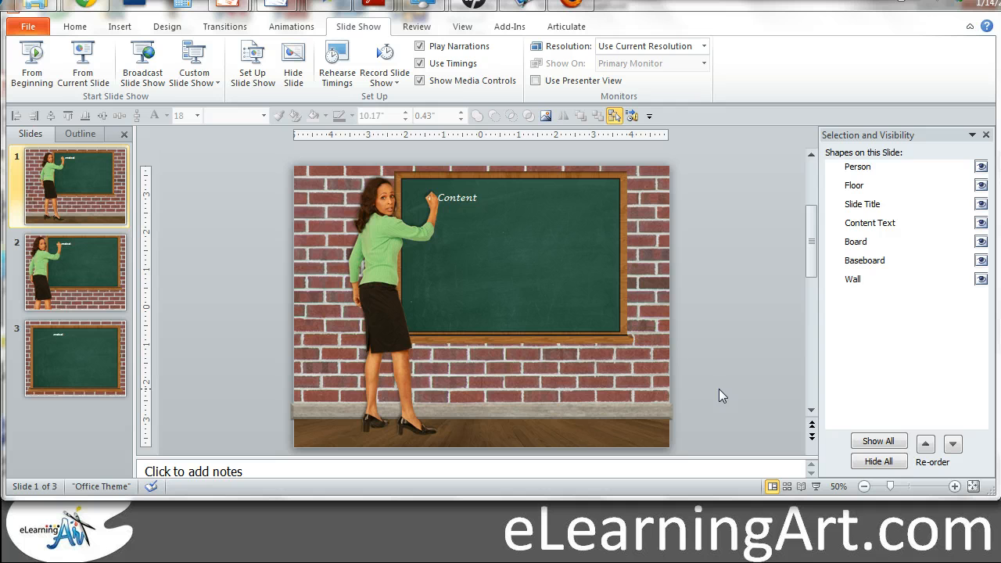
pyautogui.moveTo(226, 247)
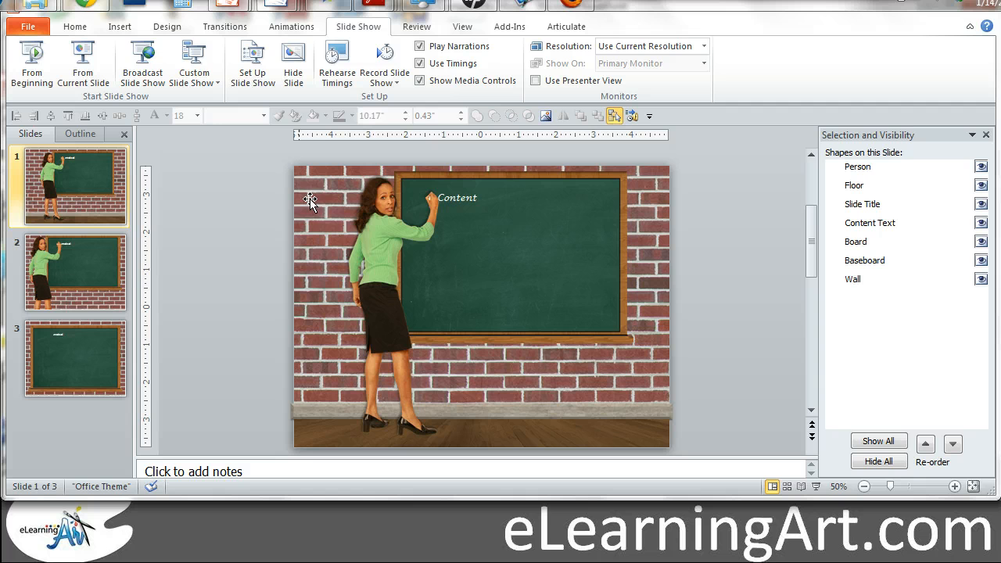
# Draw a new rectangle covering slide 1 above the floor.
pyautogui.click(119, 25)
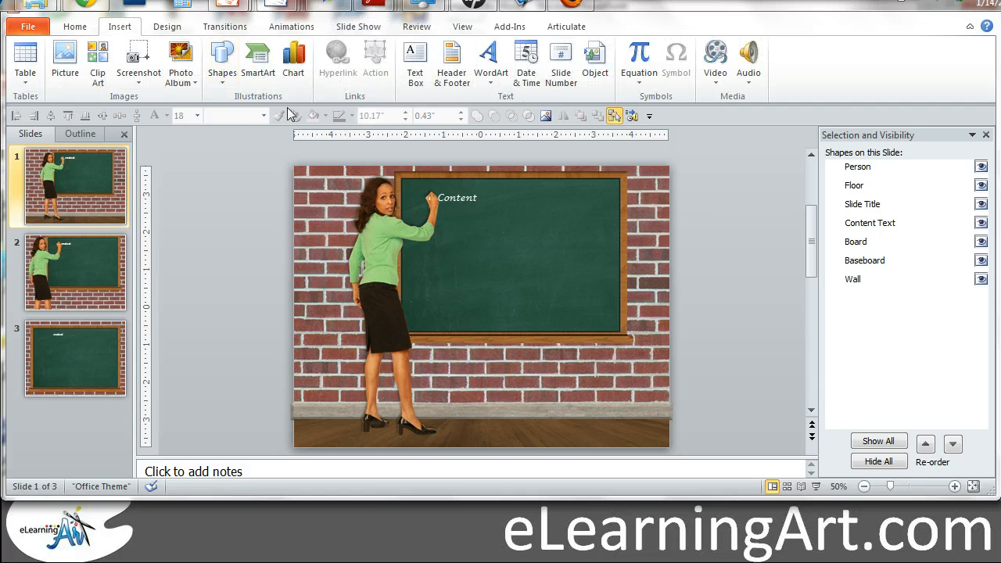
pyautogui.click(222, 59)
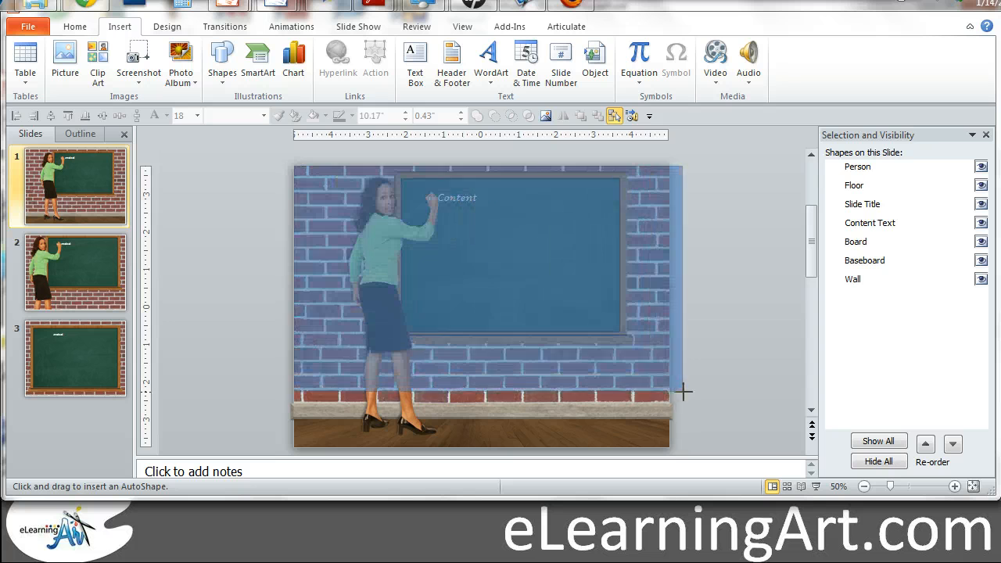
pyautogui.moveTo(294, 166); pyautogui.dragTo(670, 404)
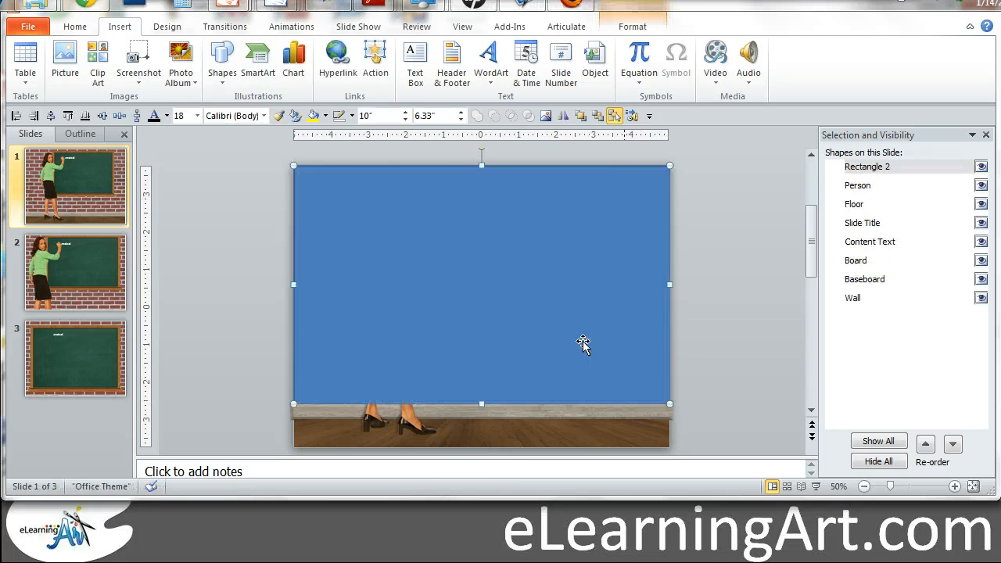
# Switch the rectangle's fill to a picture texture and start choosing an image from file.
pyautogui.rightClick(582, 344)
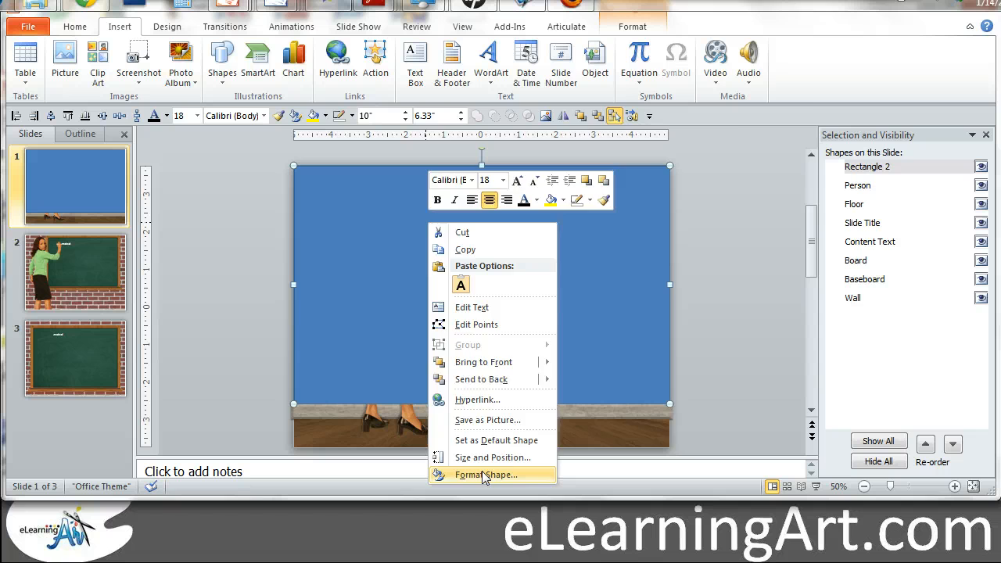
pyautogui.click(485, 476)
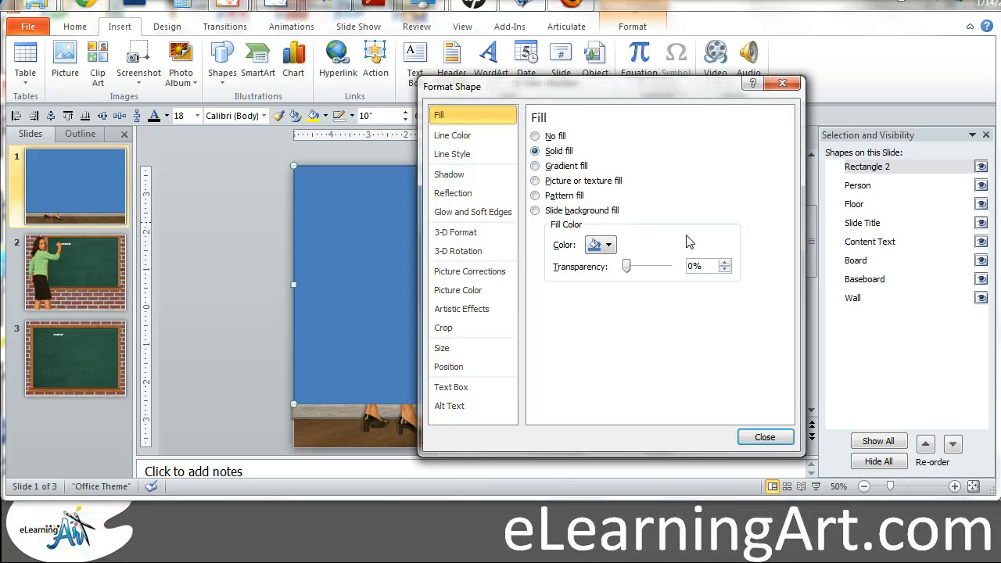
pyautogui.click(535, 181)
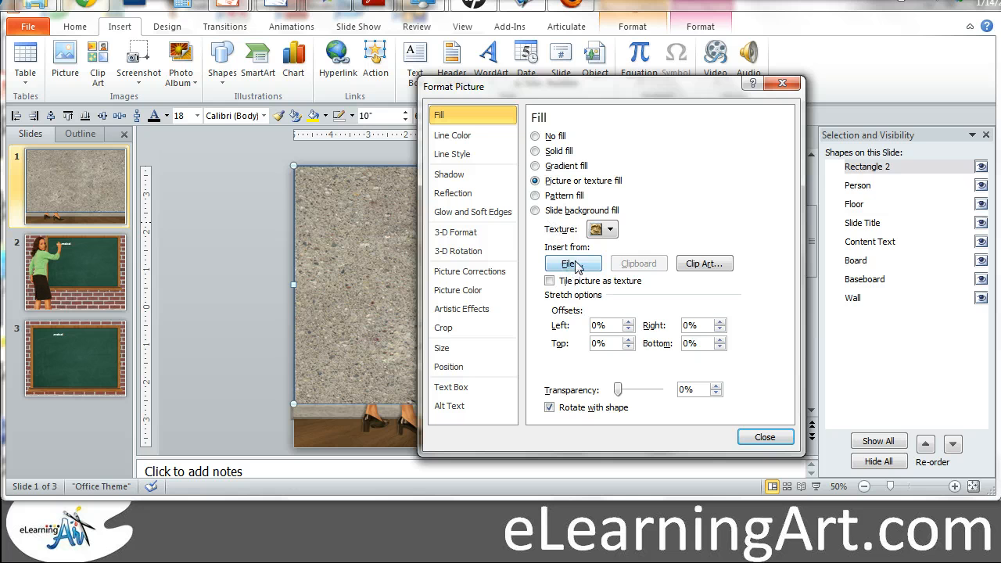
pyautogui.click(569, 262)
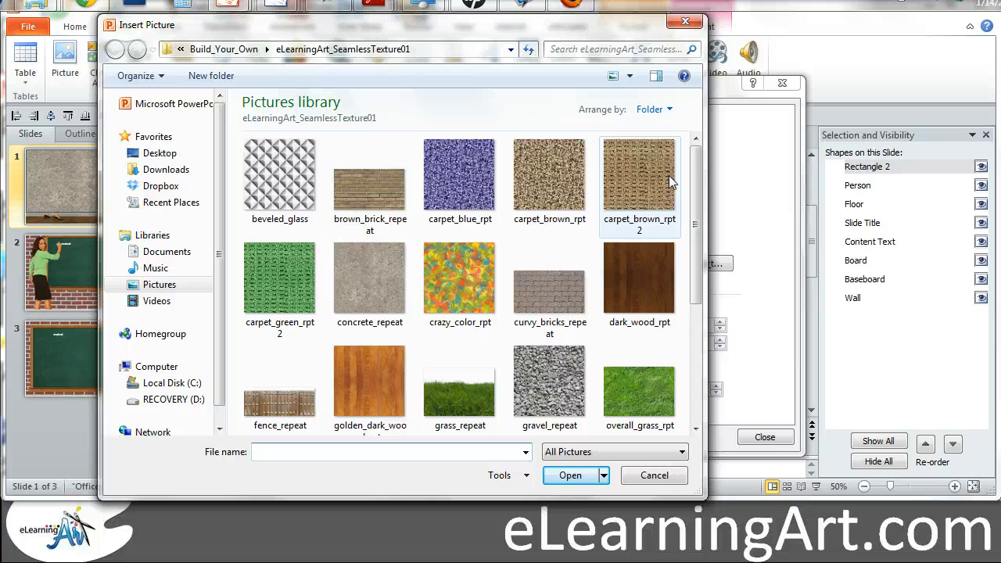
# Fill the rectangle with the red_brick_rpt texture image.
pyautogui.scroll(-3)
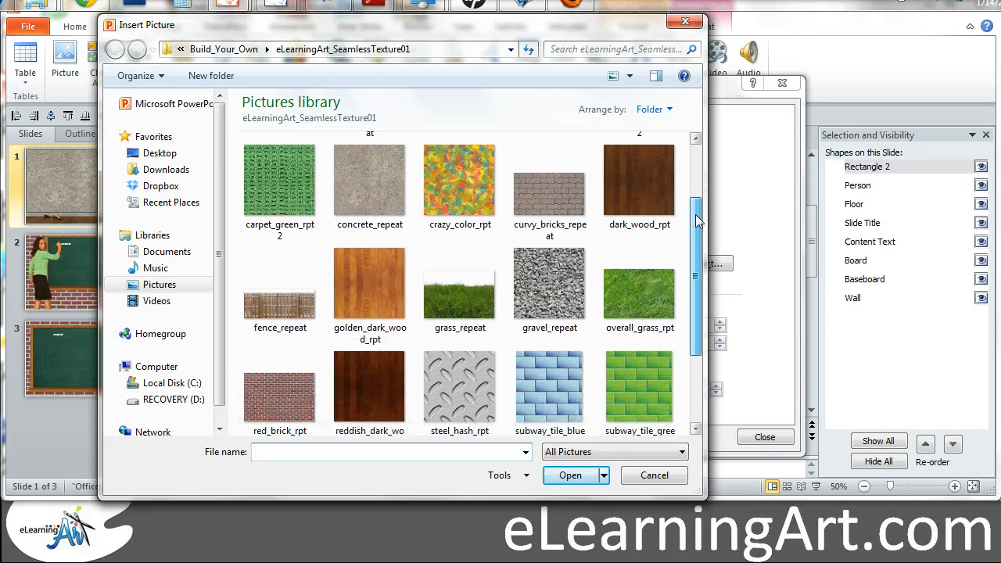
pyautogui.scroll(-3)
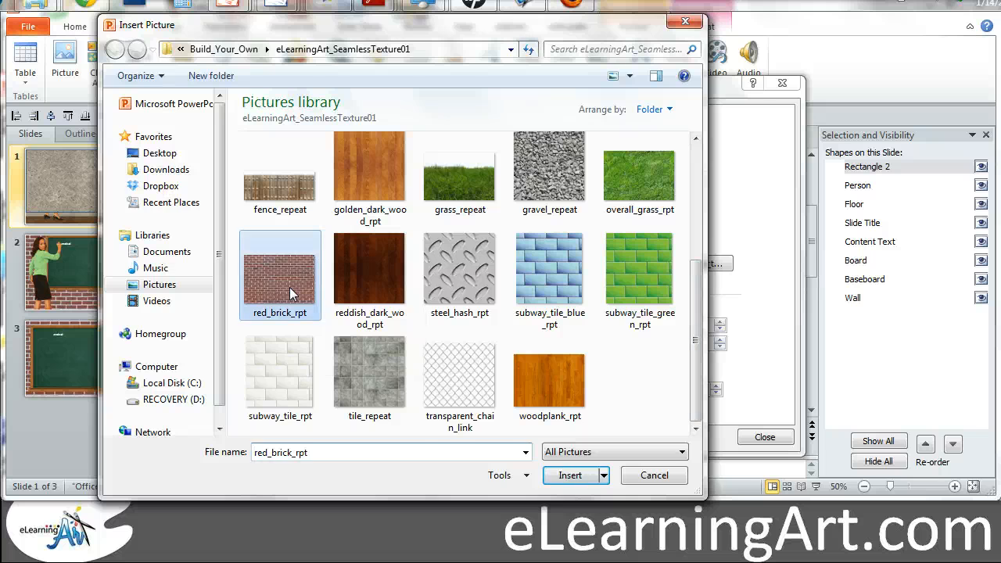
pyautogui.click(569, 476)
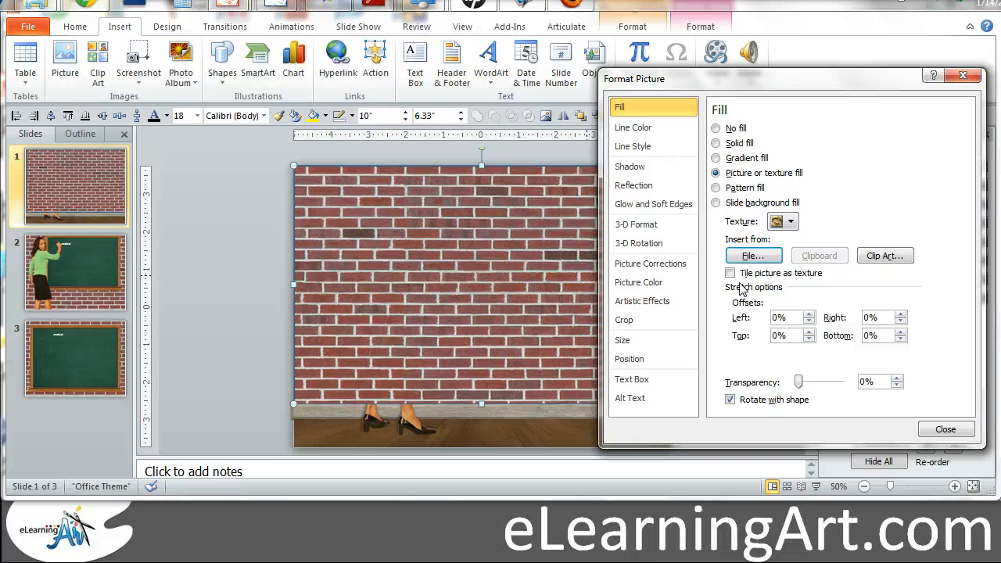
# Tile the brick picture as texture at 60% Scale X and 60% Scale Y.
pyautogui.click(731, 273)
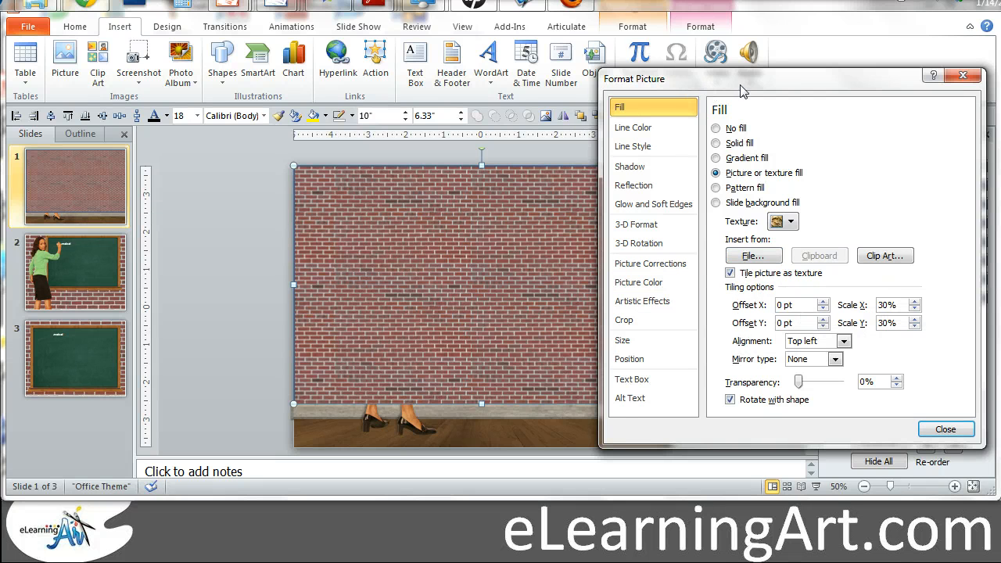
pyautogui.click(930, 297)
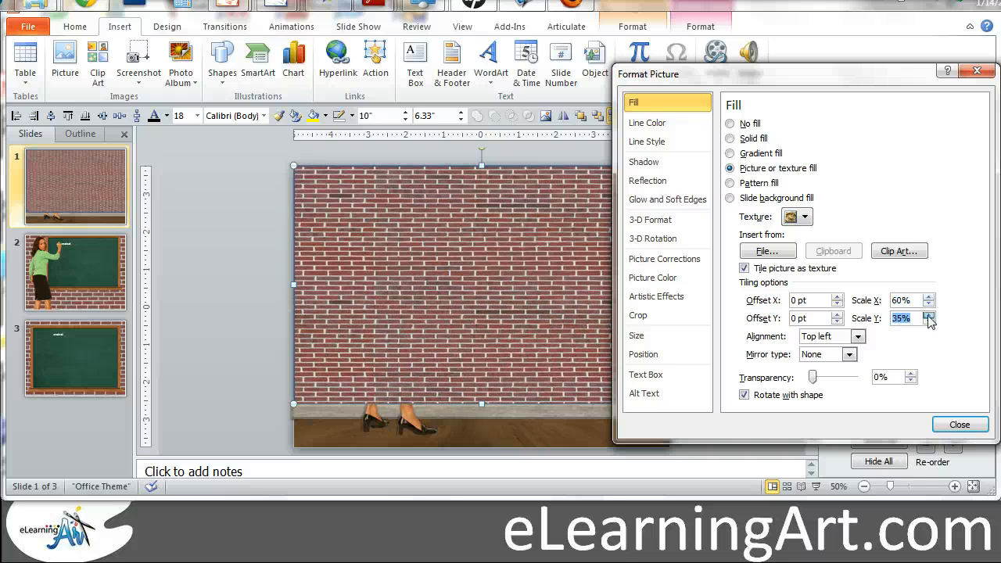
pyautogui.click(929, 315)
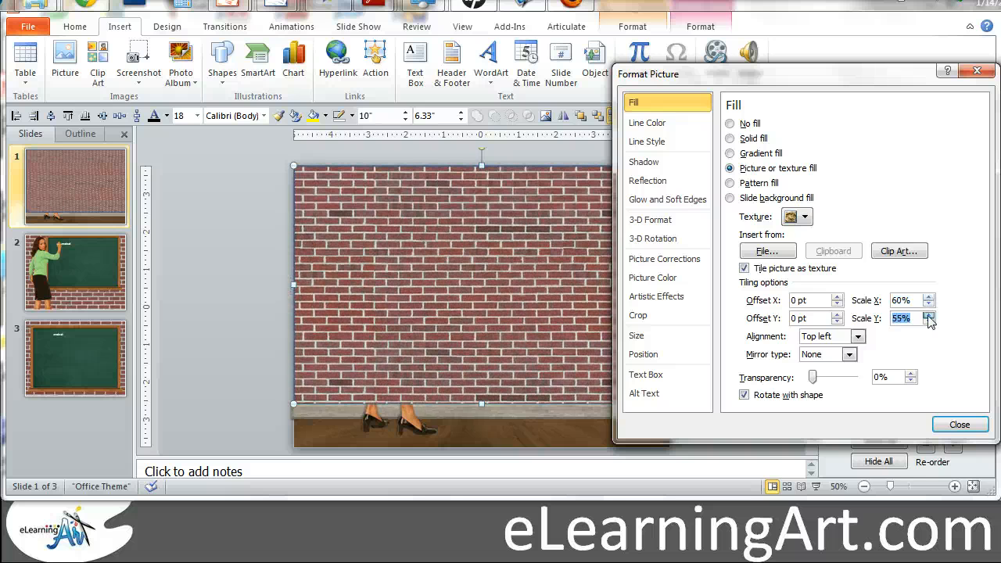
pyautogui.click(930, 315)
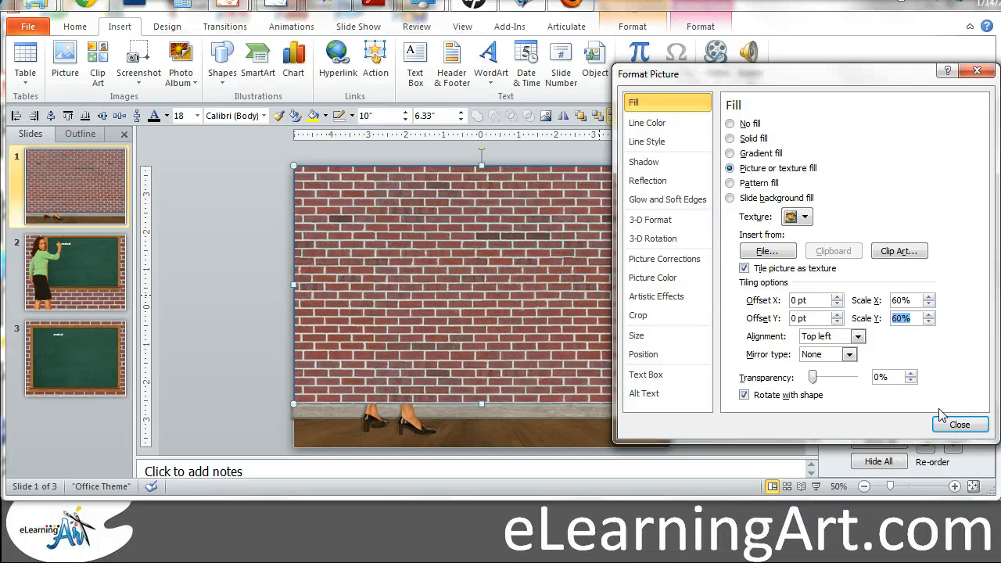
pyautogui.click(961, 424)
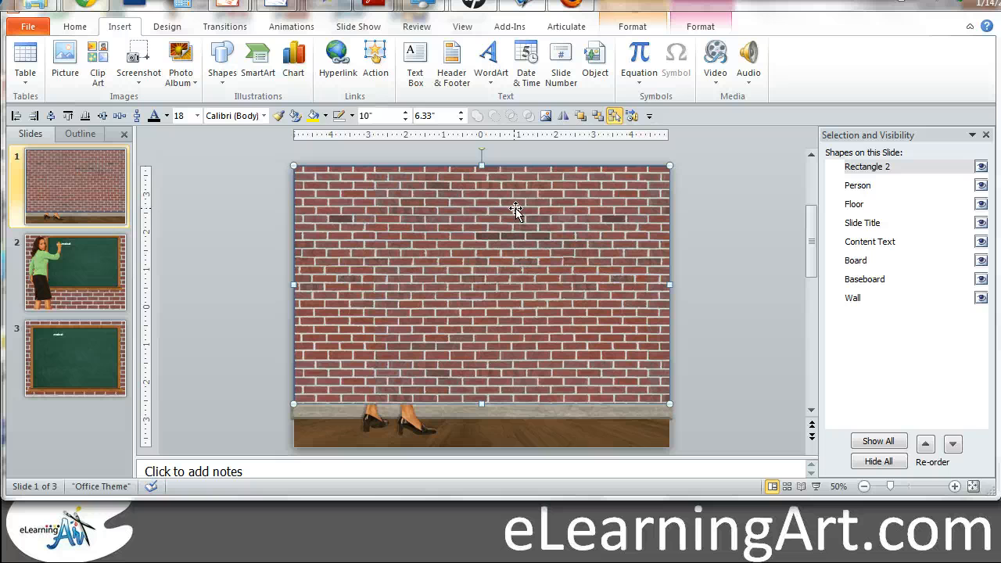
pyautogui.moveTo(548, 247)
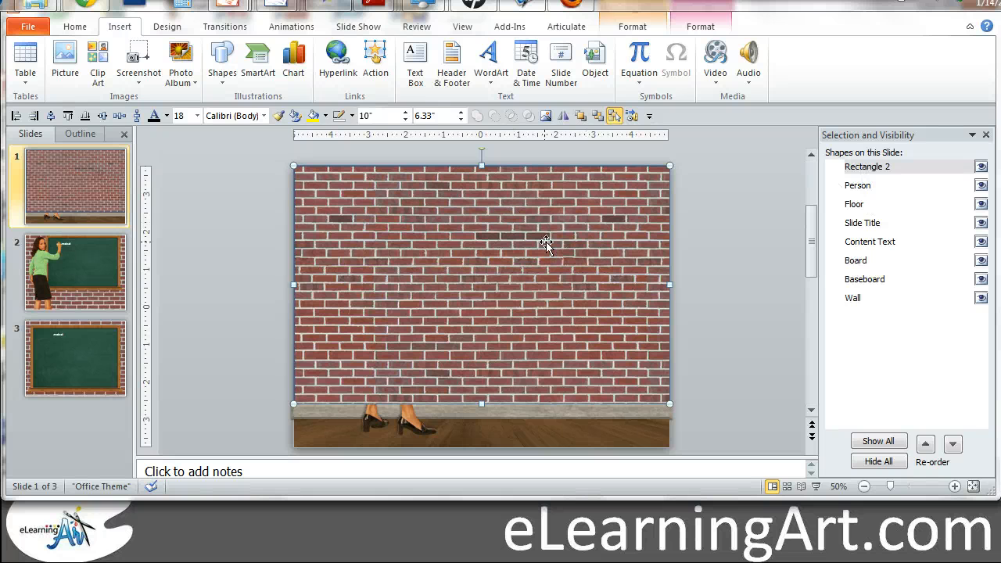
# Re-order the brick rectangle down until it sits just above Wall, behind presenter, board and baseboard.
pyautogui.click(953, 444)
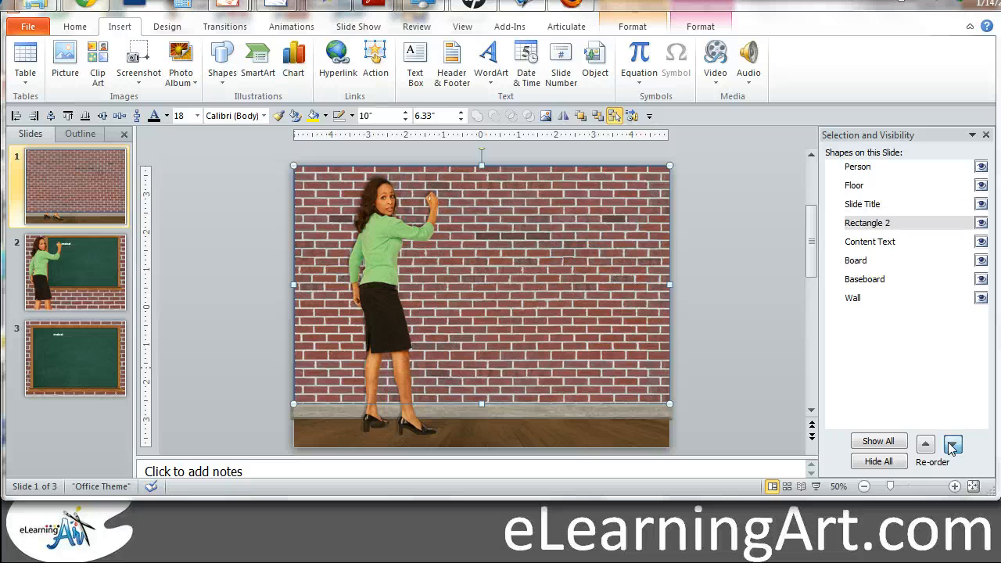
pyautogui.click(926, 444)
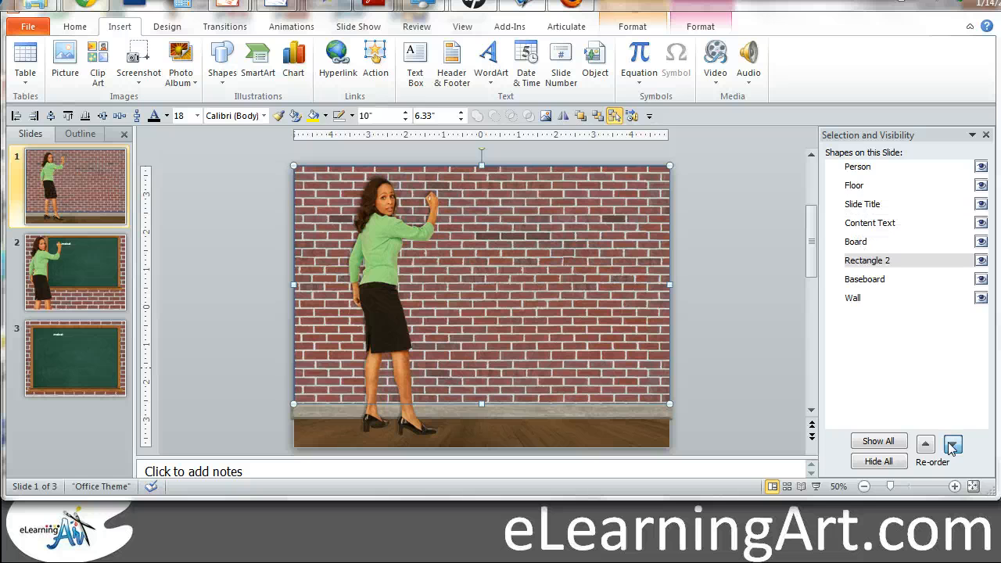
pyautogui.click(953, 444)
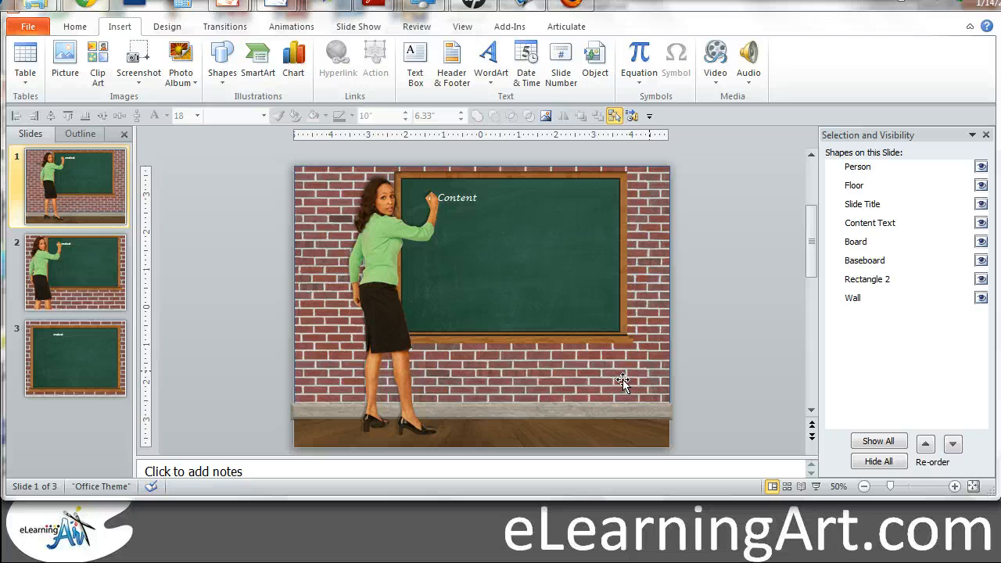
pyautogui.click(482, 420)
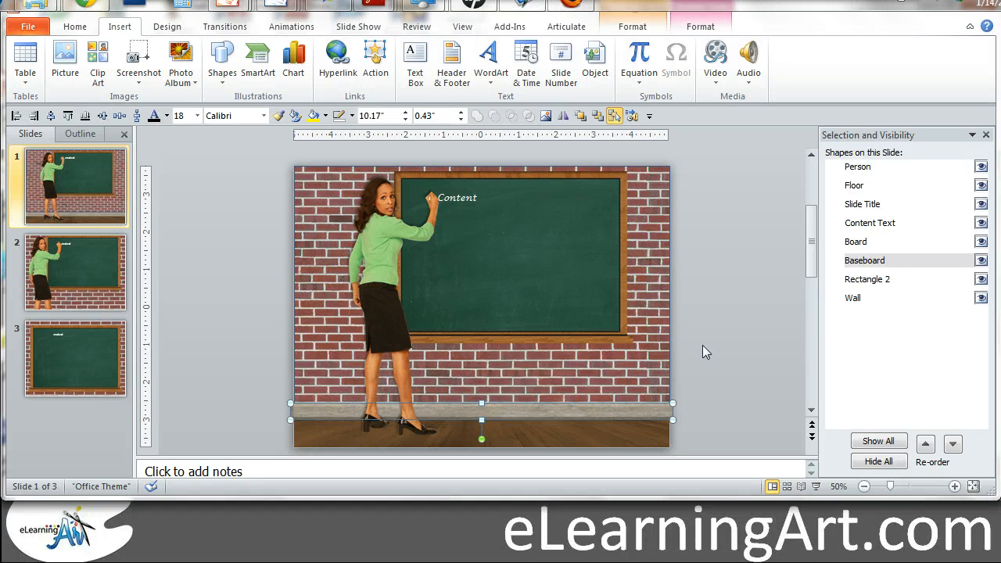
pyautogui.click(222, 59)
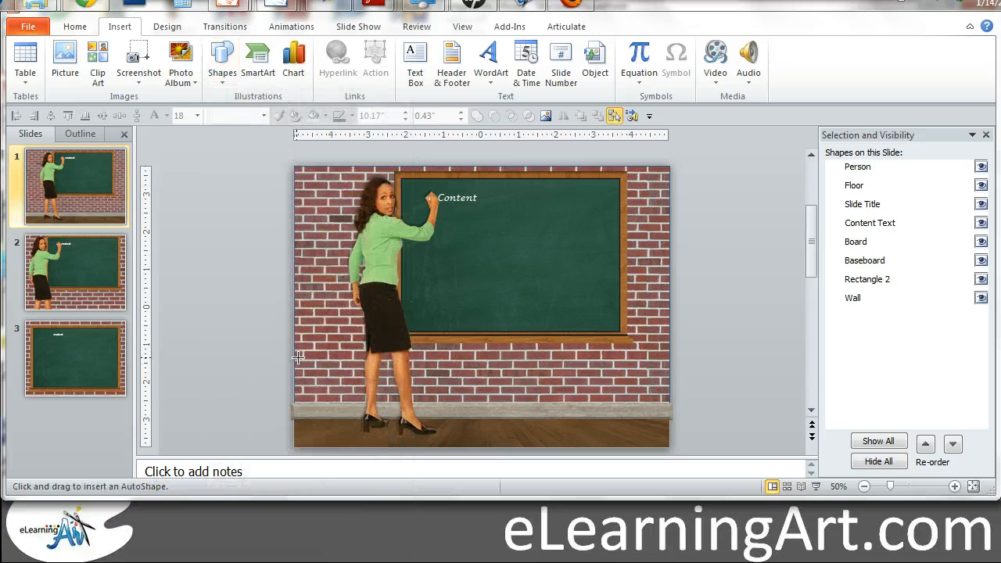
# Draw a thin strip along the wall's base and give it a bevelled top edge.
pyautogui.moveTo(296, 359); pyautogui.dragTo(660, 383)
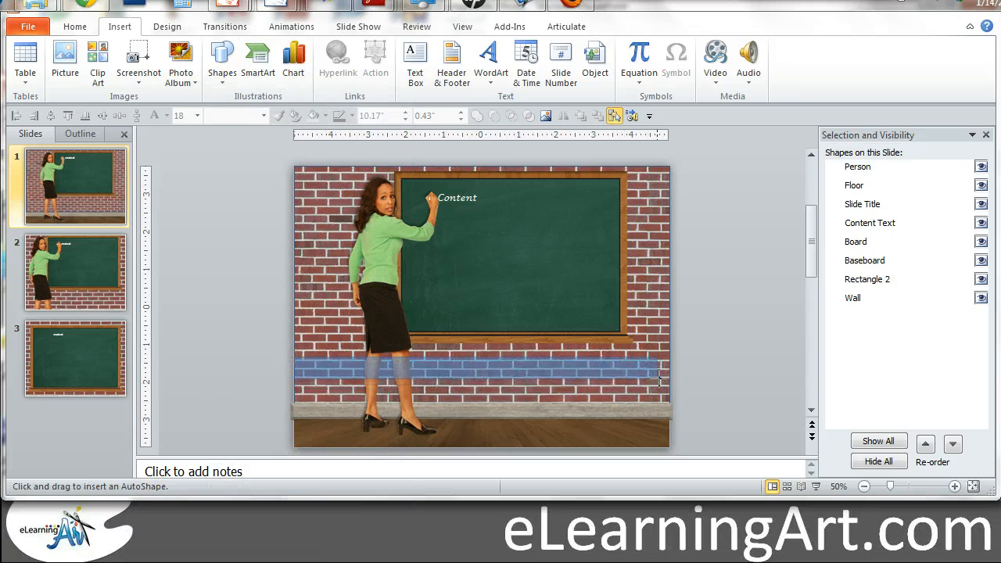
pyautogui.moveTo(294, 365); pyautogui.dragTo(670, 365)
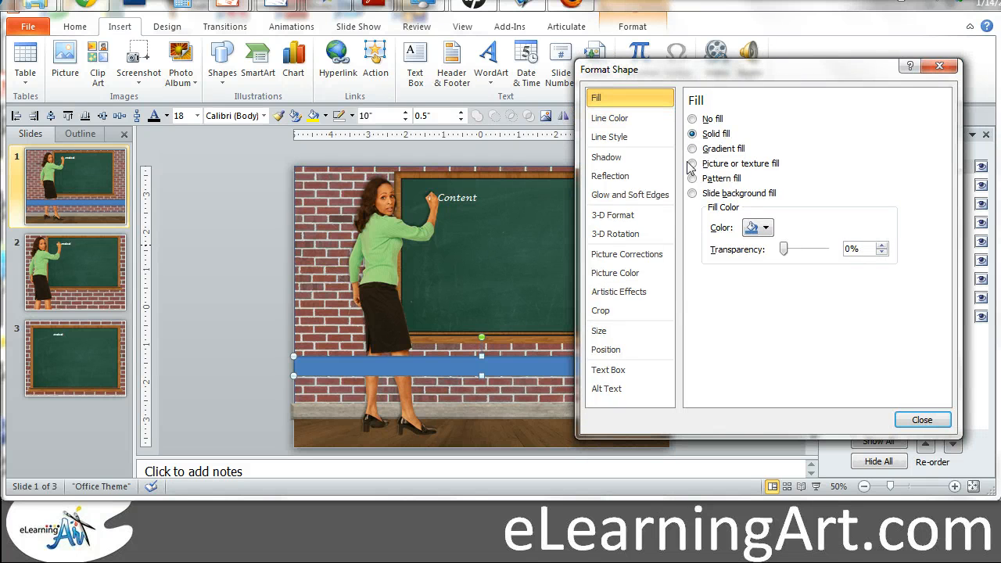
pyautogui.click(613, 214)
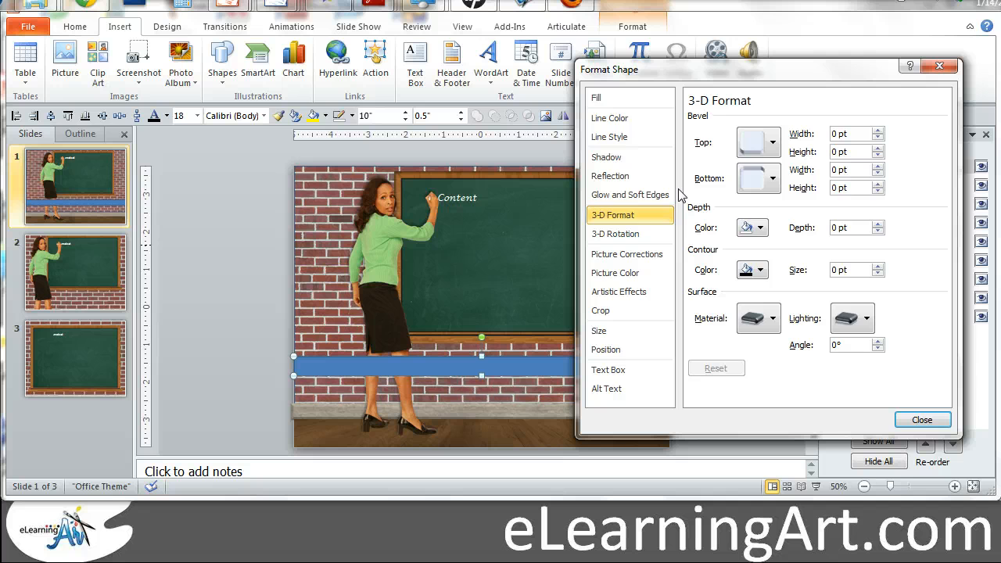
pyautogui.click(773, 141)
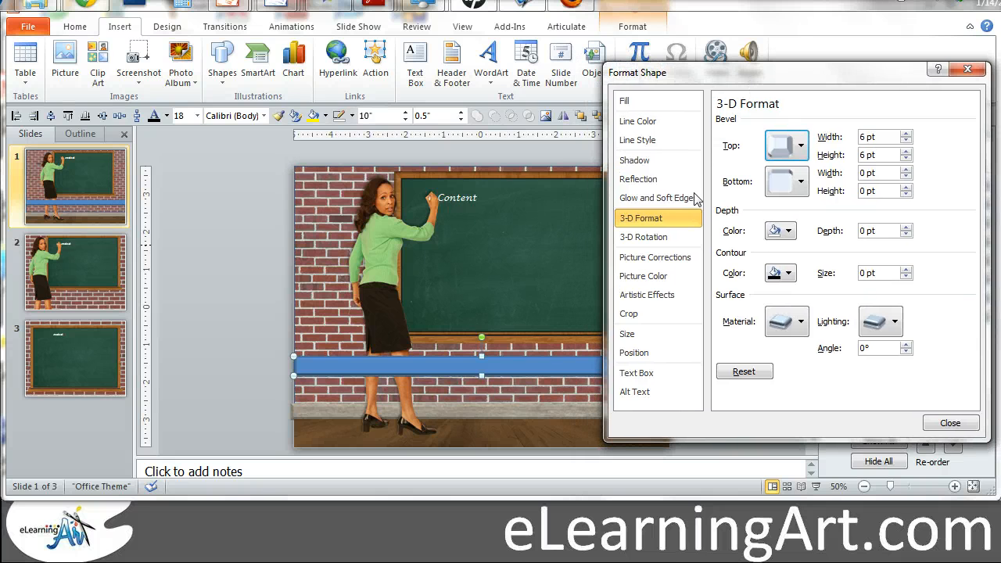
# Fill the strip with the concrete texture from file and remove its outline.
pyautogui.click(624, 100)
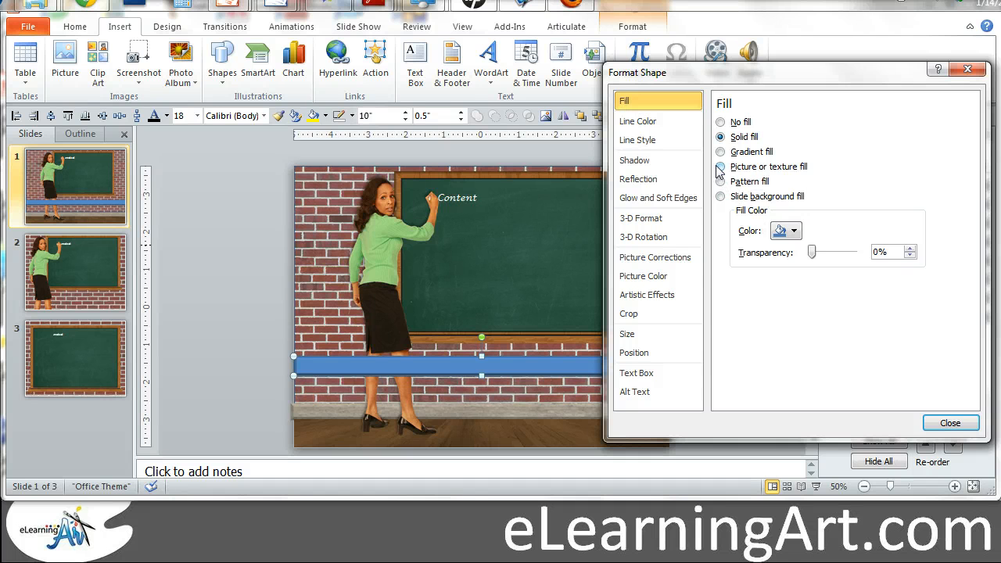
pyautogui.click(720, 166)
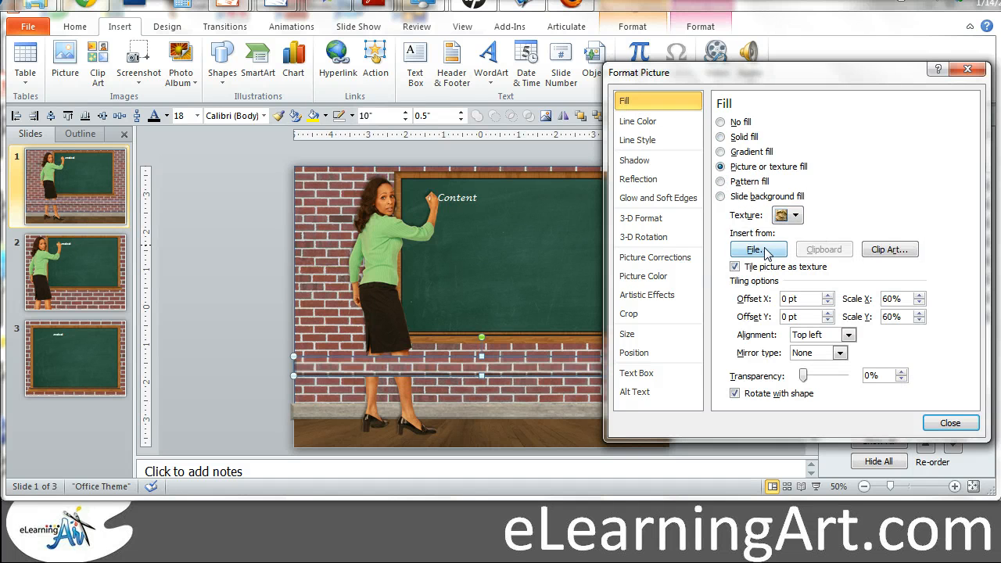
pyautogui.click(754, 249)
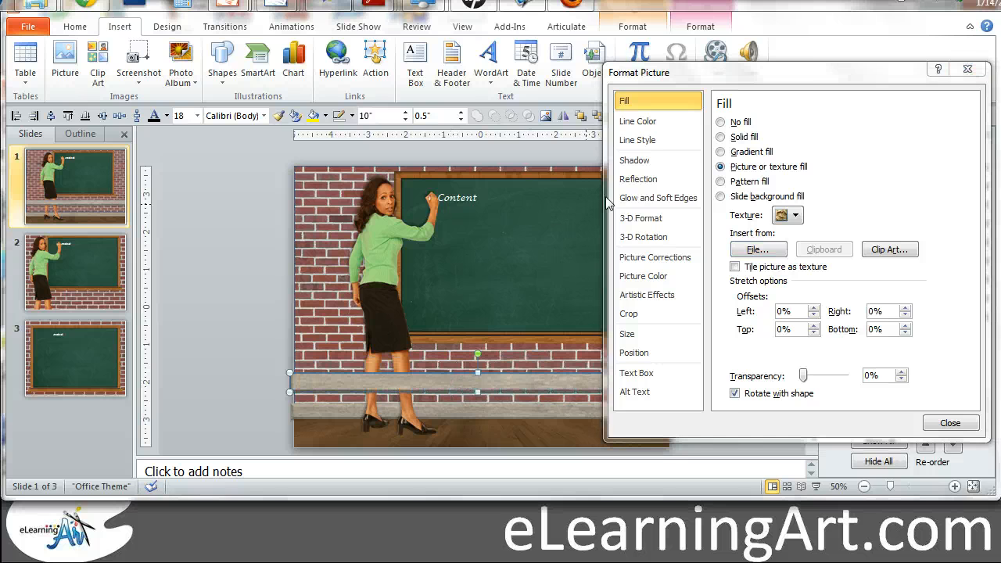
pyautogui.click(639, 122)
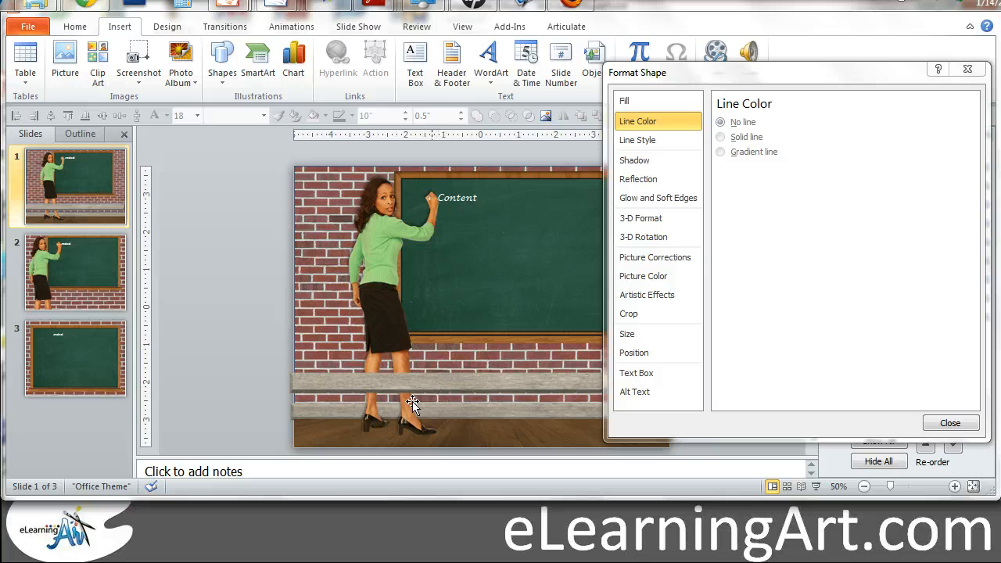
# Add a 6 pt bottom bevel to the strip and close the formatting settings.
pyautogui.click(641, 219)
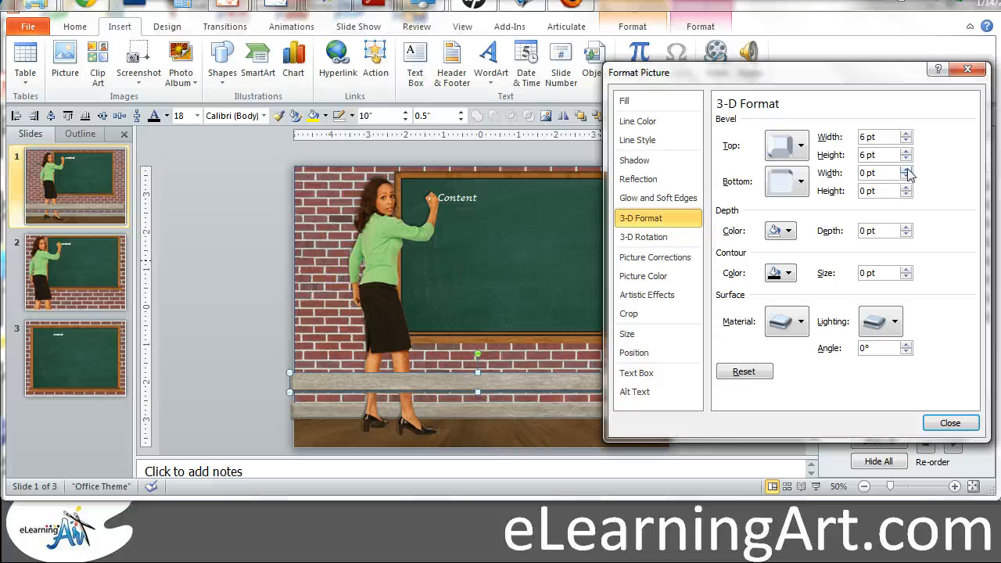
pyautogui.click(908, 169)
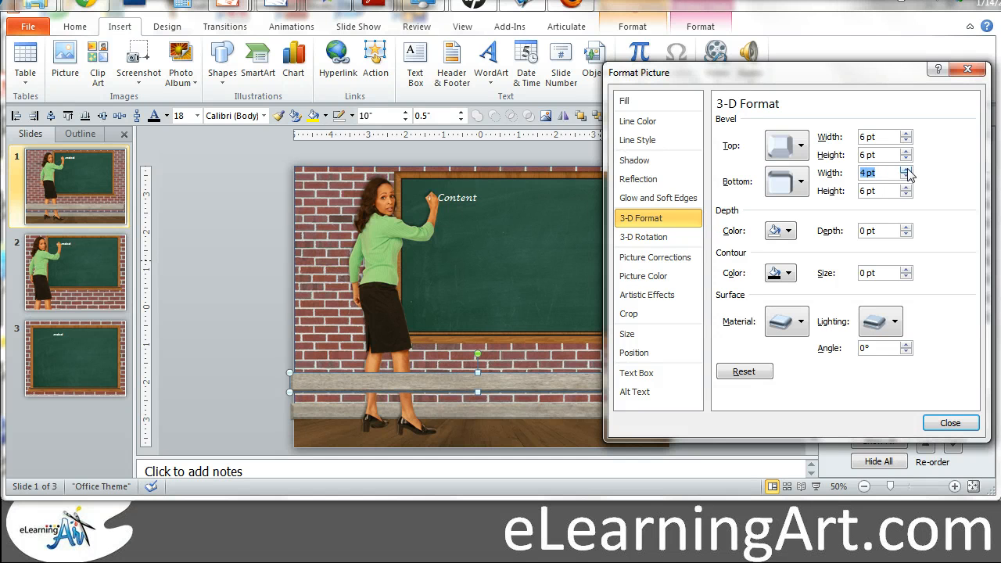
pyautogui.click(908, 188)
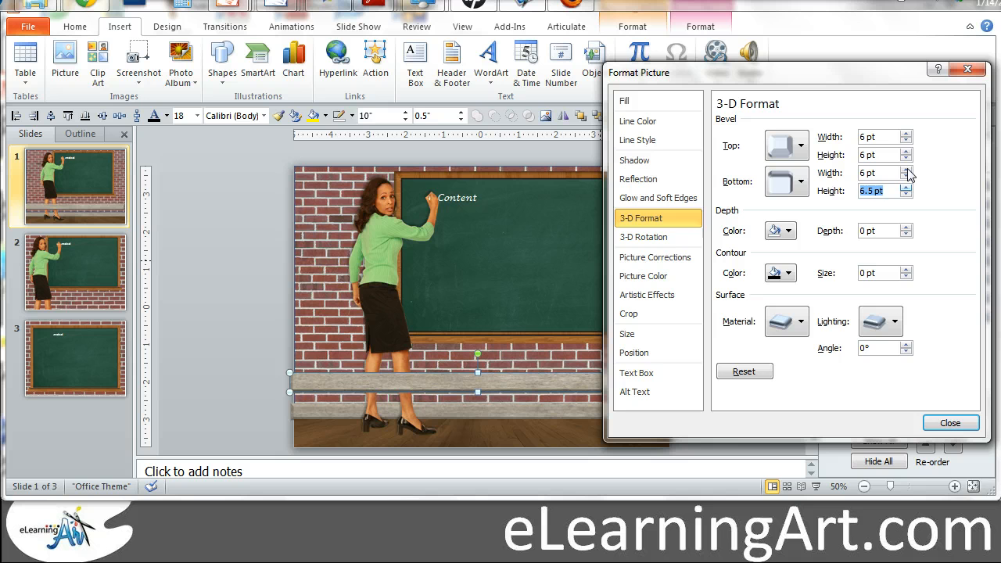
pyautogui.click(907, 188)
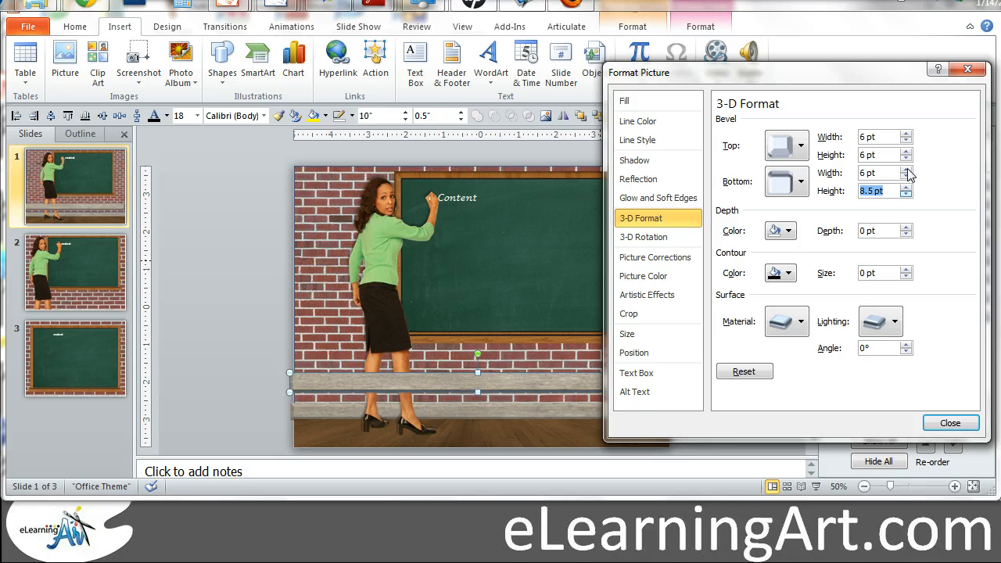
pyautogui.click(908, 194)
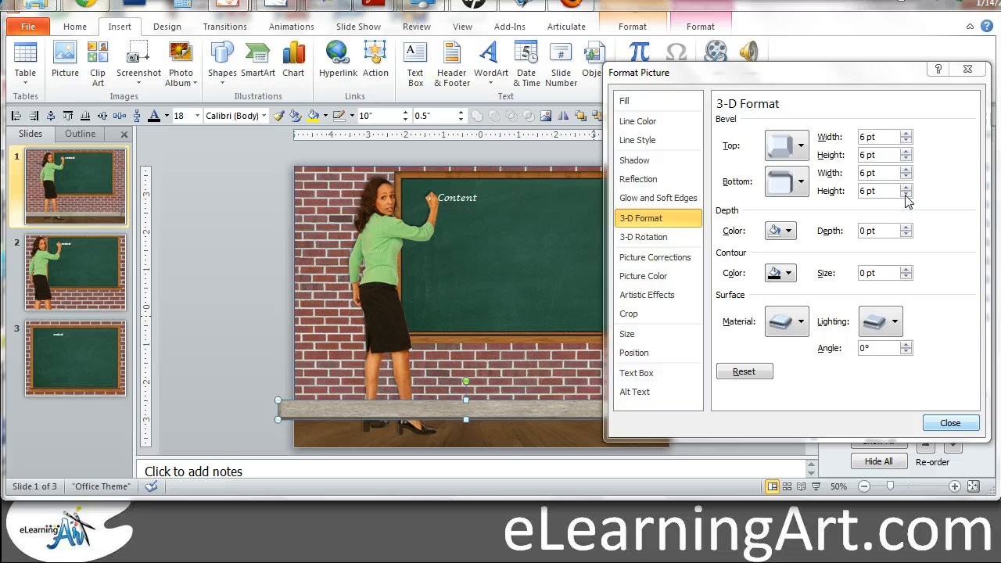
pyautogui.click(950, 422)
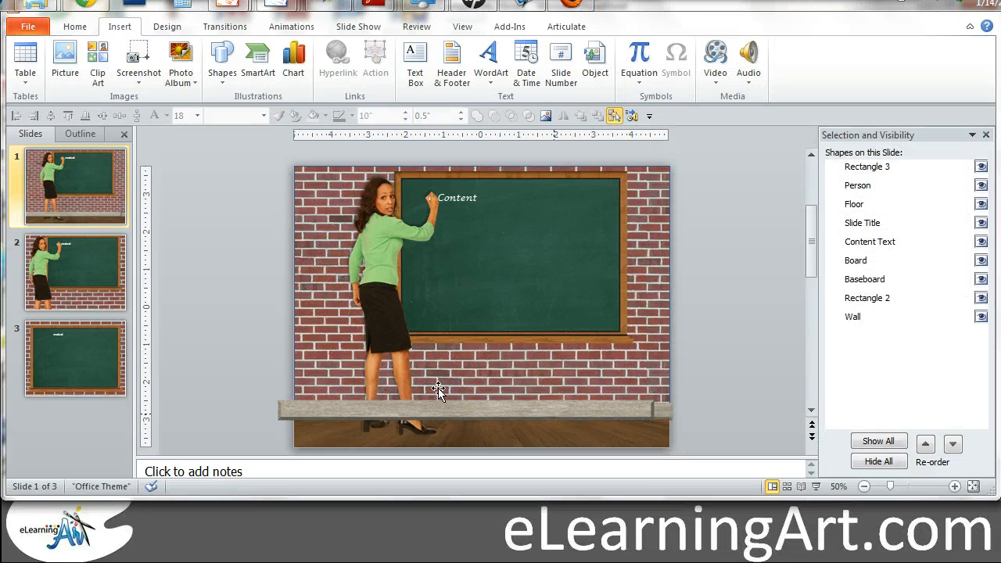
pyautogui.click(482, 426)
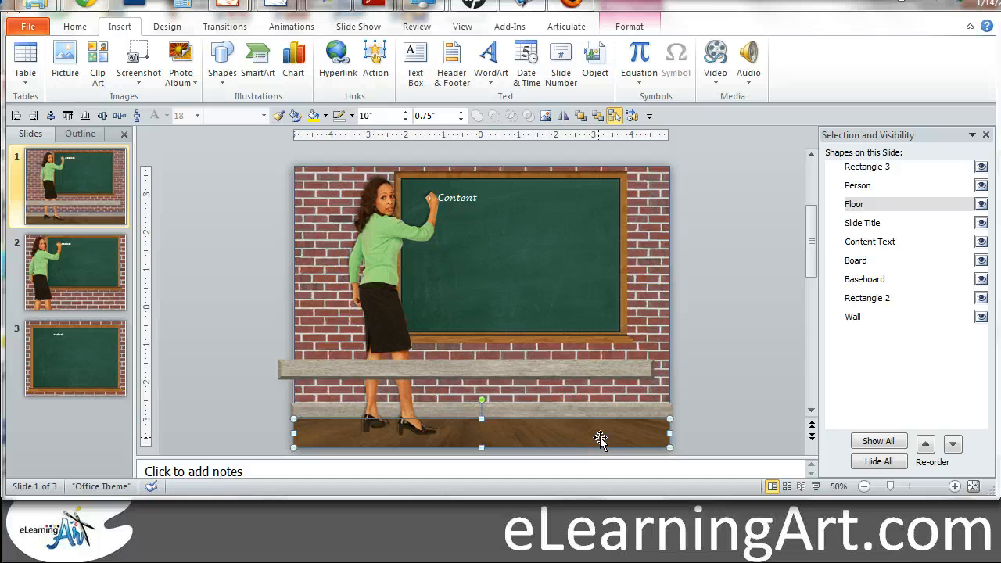
pyautogui.moveTo(352, 435)
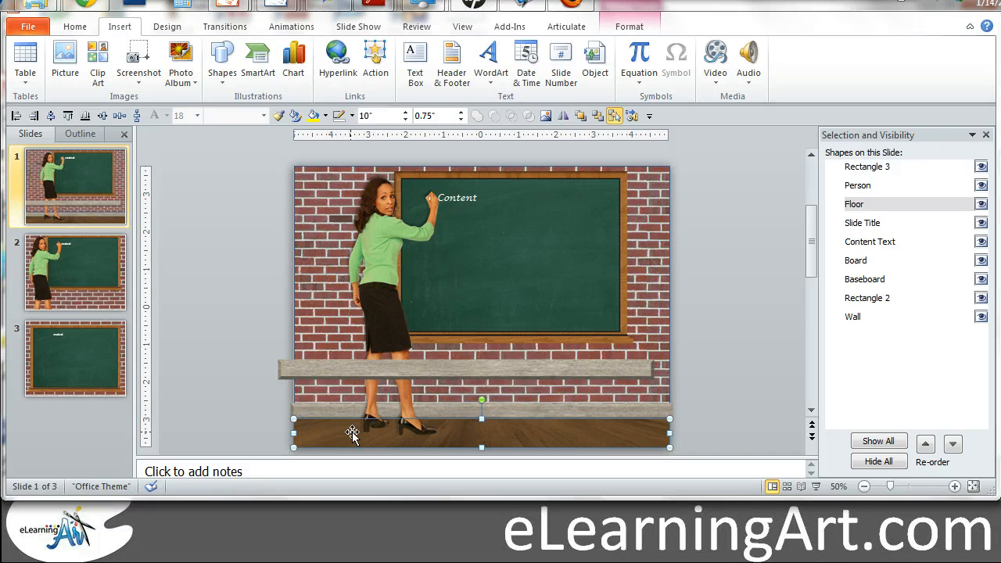
pyautogui.moveTo(723, 344)
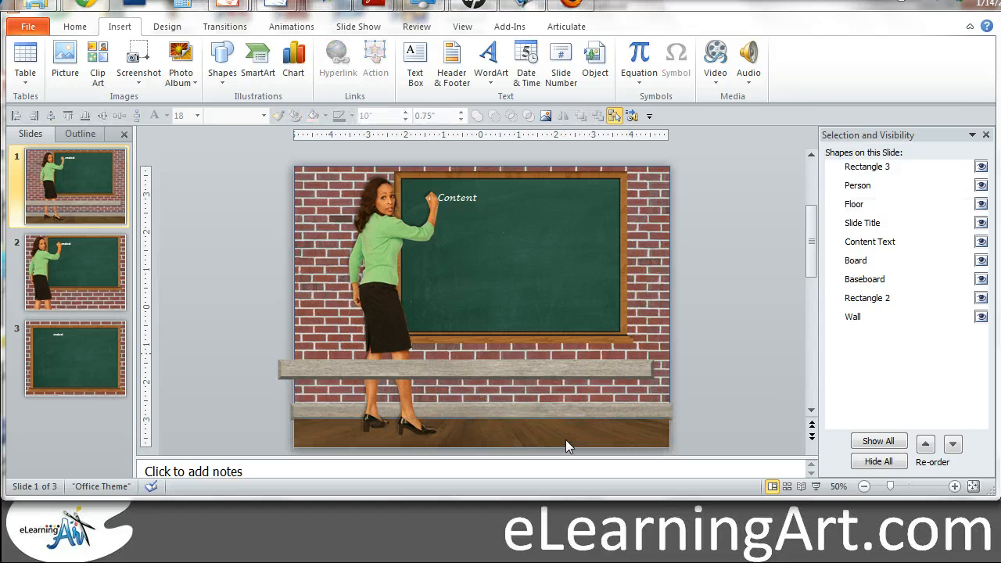
pyautogui.moveTo(723, 297)
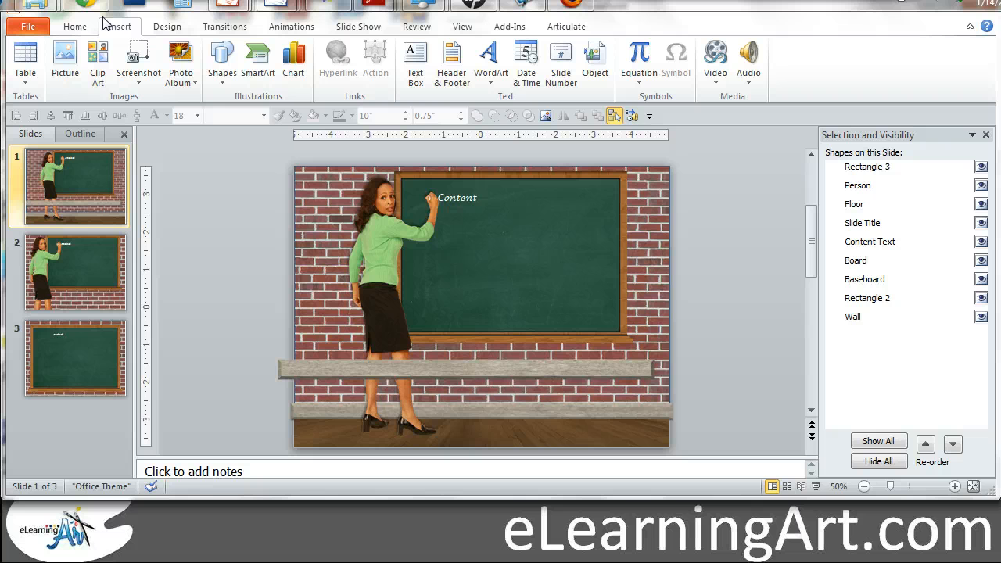
pyautogui.moveTo(65, 60)
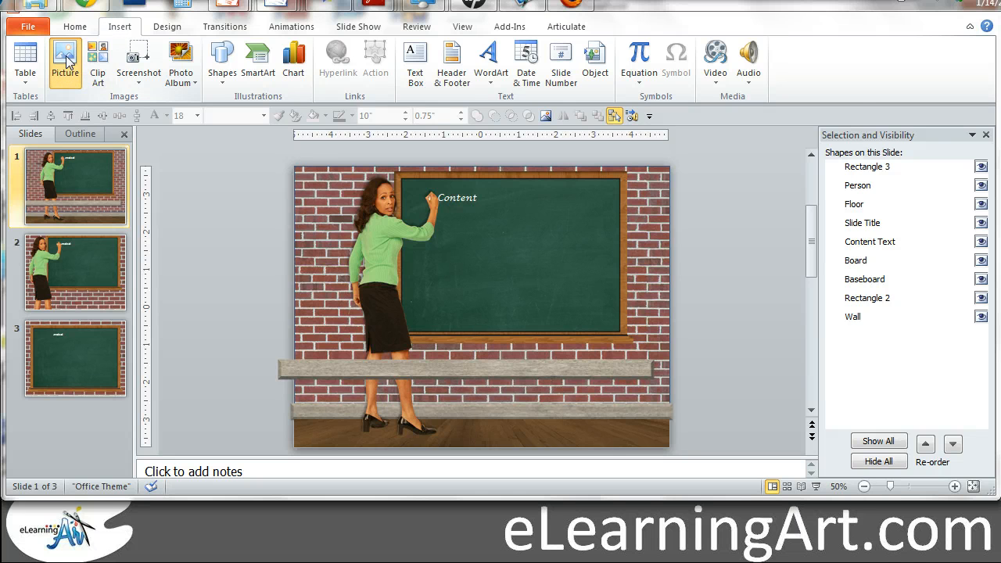
# Start inserting a picture and browse into the Floors image folder.
pyautogui.click(65, 55)
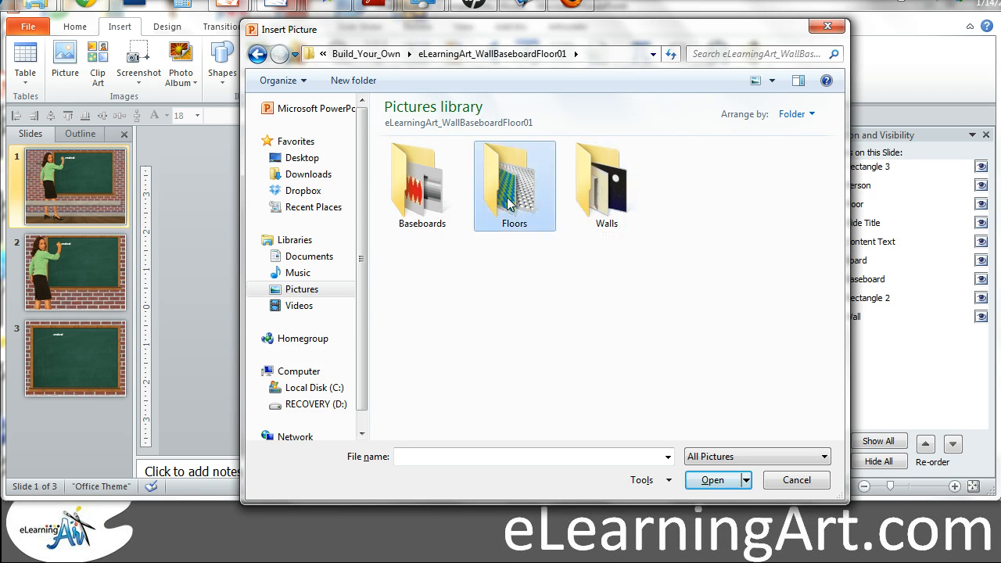
pyautogui.doubleClick(513, 185)
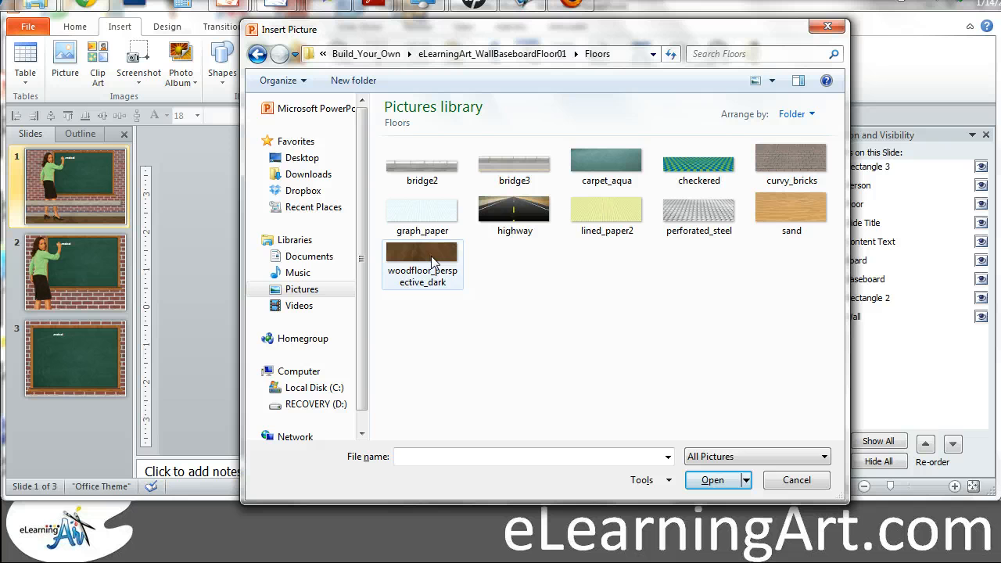
pyautogui.moveTo(423, 263)
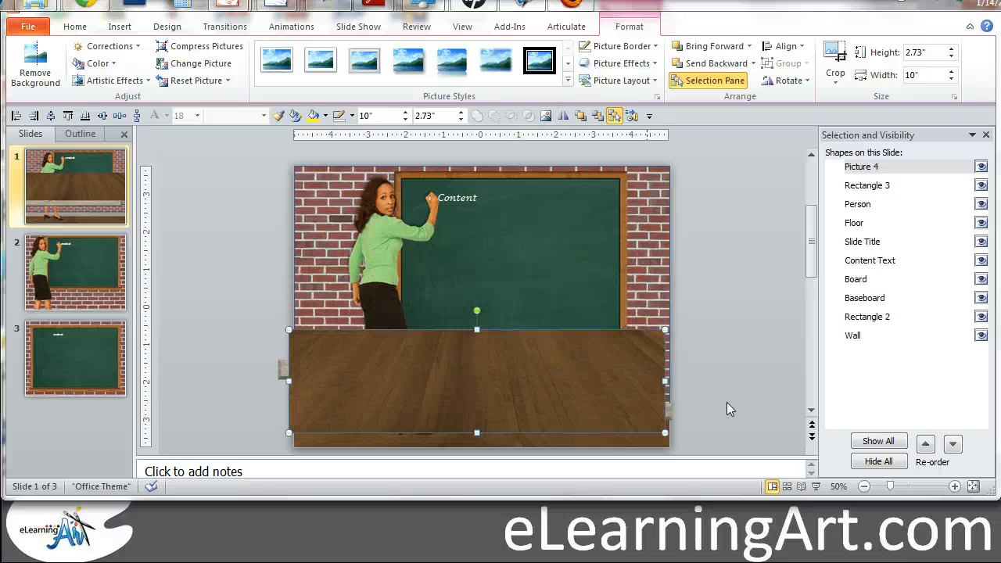
# Send the wood floor picture to the back of the stack and enlarge the chalkboard.
pyautogui.click(953, 445)
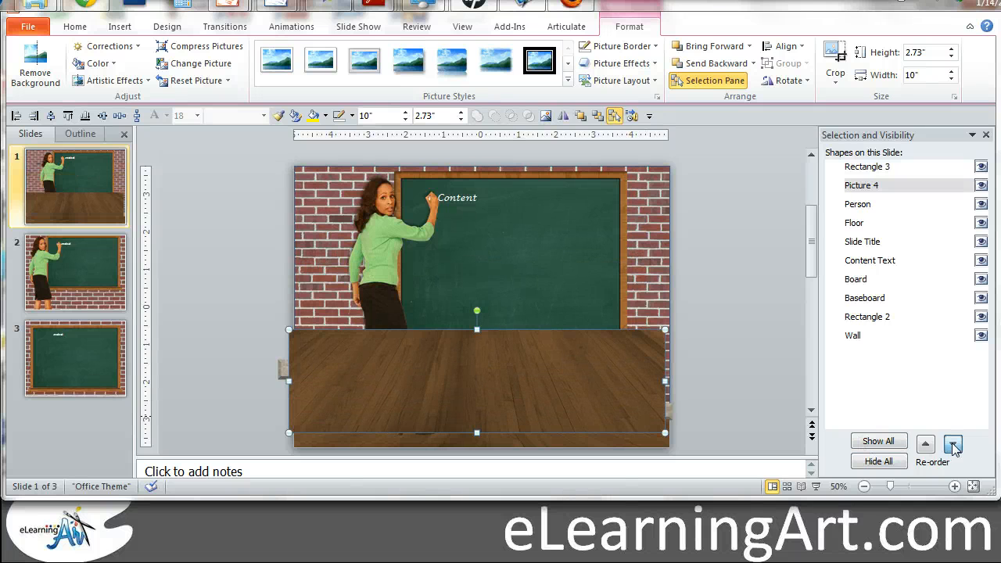
pyautogui.click(953, 444)
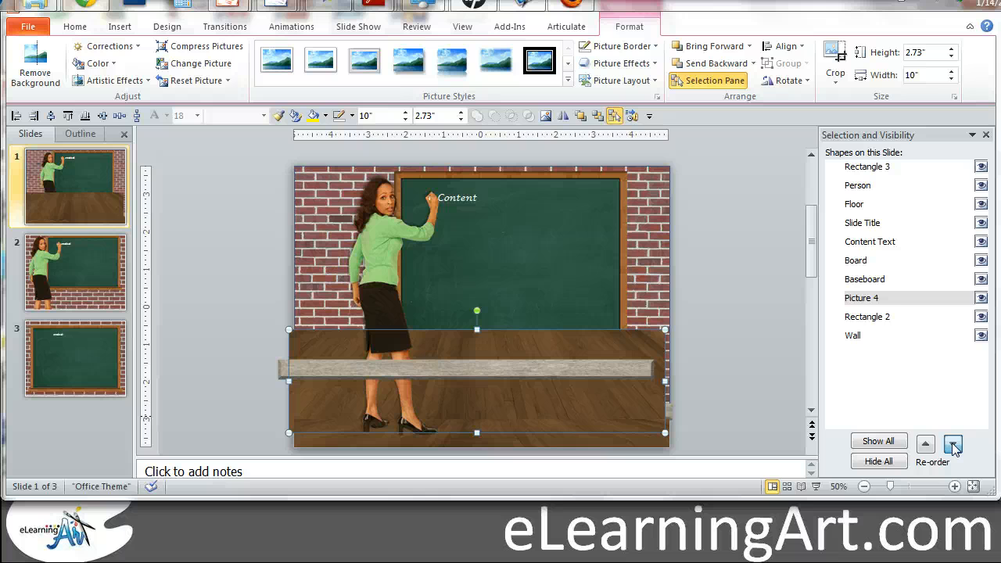
pyautogui.click(927, 444)
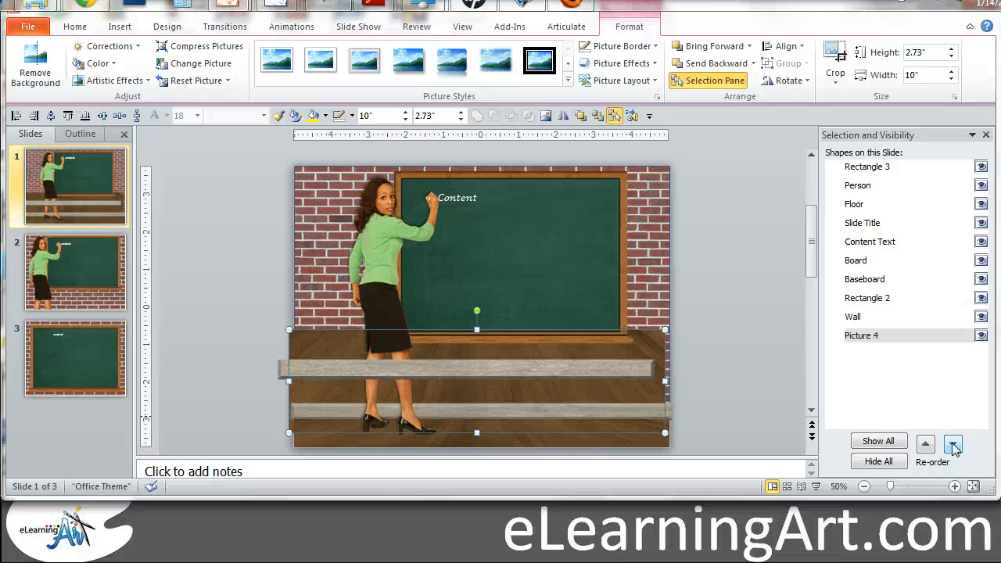
pyautogui.click(954, 444)
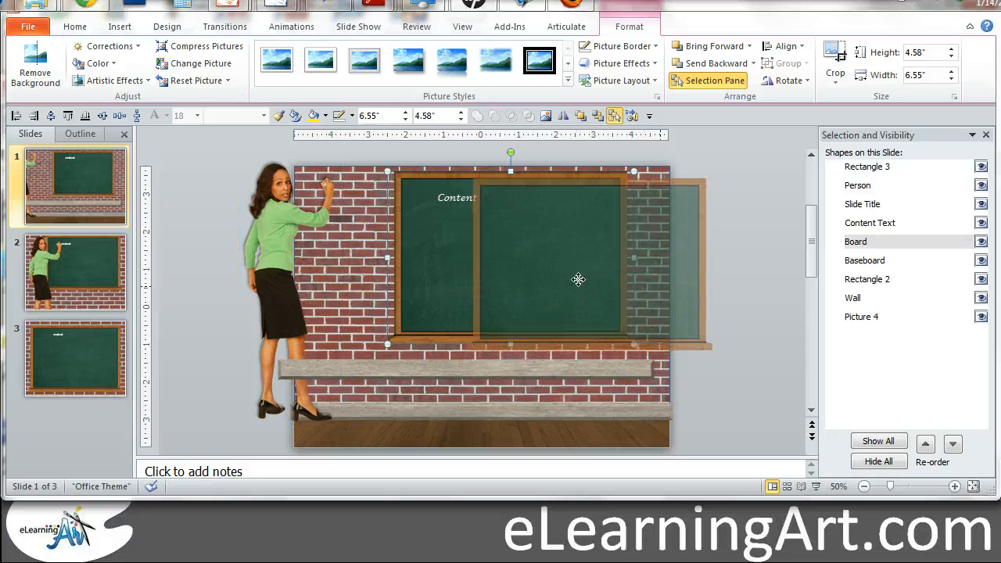
pyautogui.moveTo(579, 279); pyautogui.dragTo(640, 300)
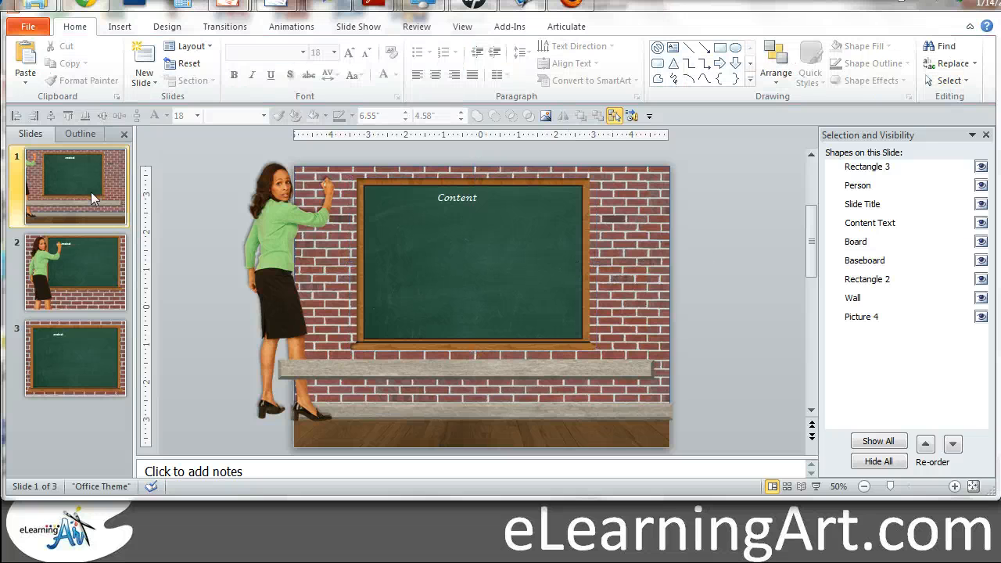
# Review slide 2 and its chalkboard, then switch to slide 3.
pyautogui.click(75, 270)
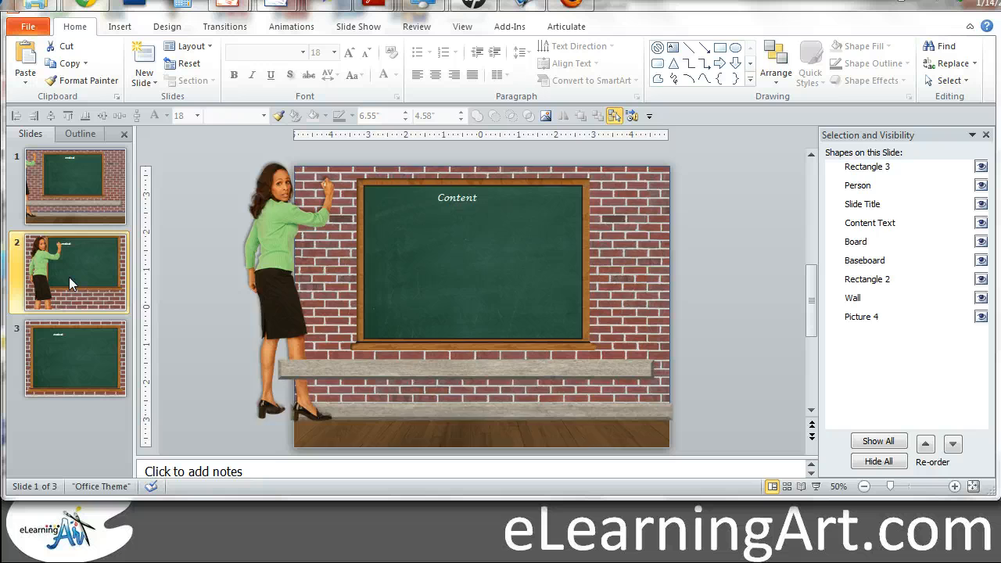
pyautogui.click(75, 272)
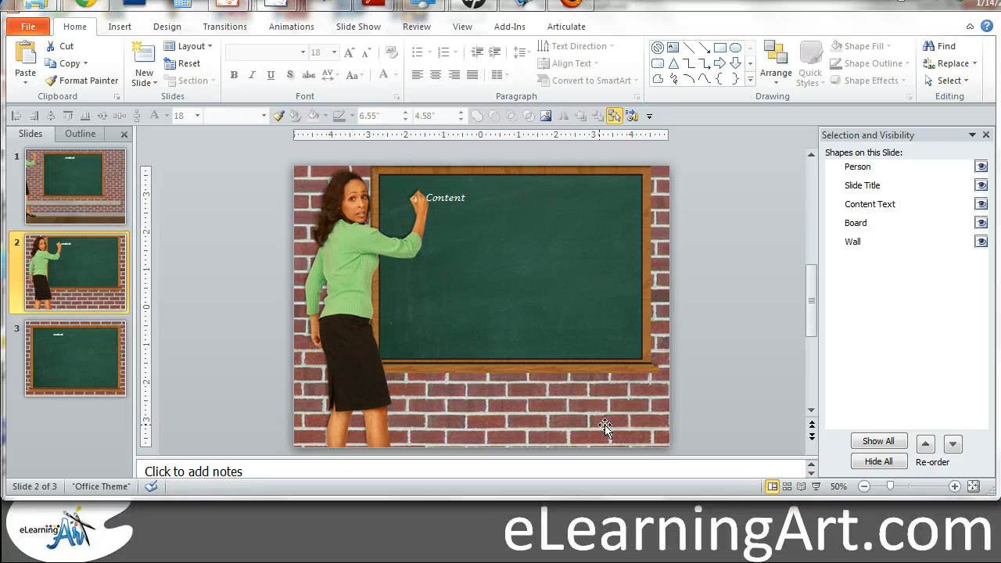
pyautogui.click(611, 248)
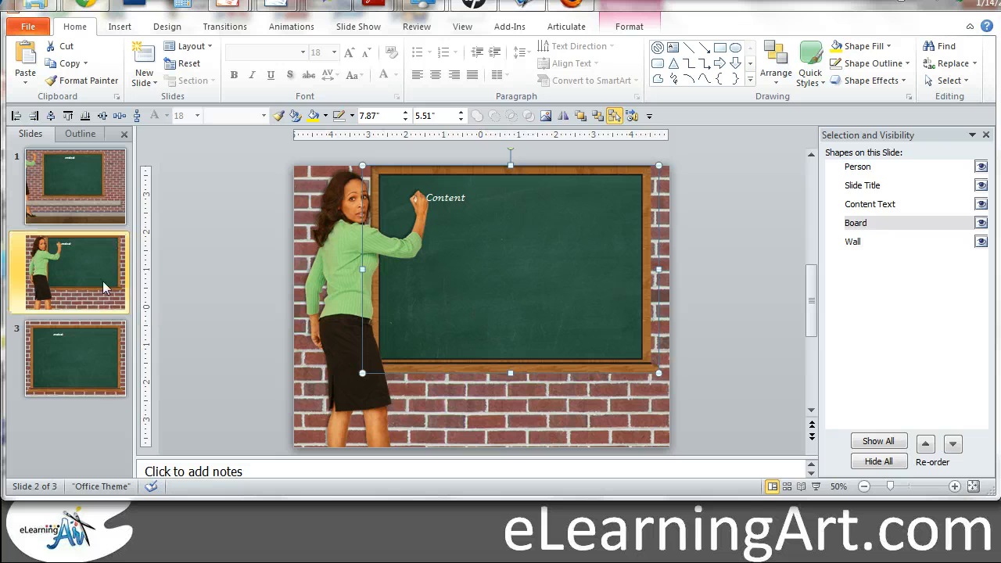
pyautogui.click(75, 357)
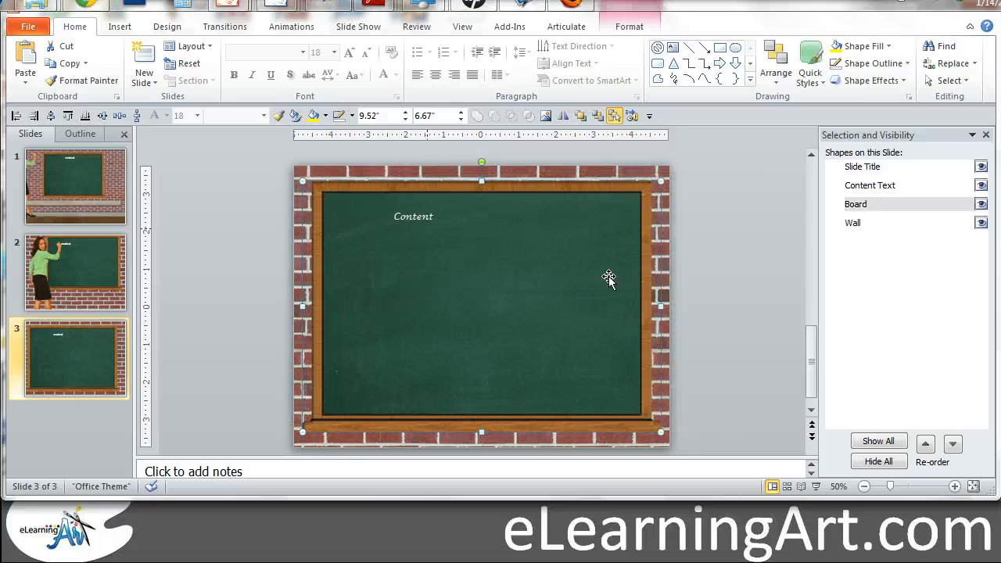
pyautogui.moveTo(658, 391)
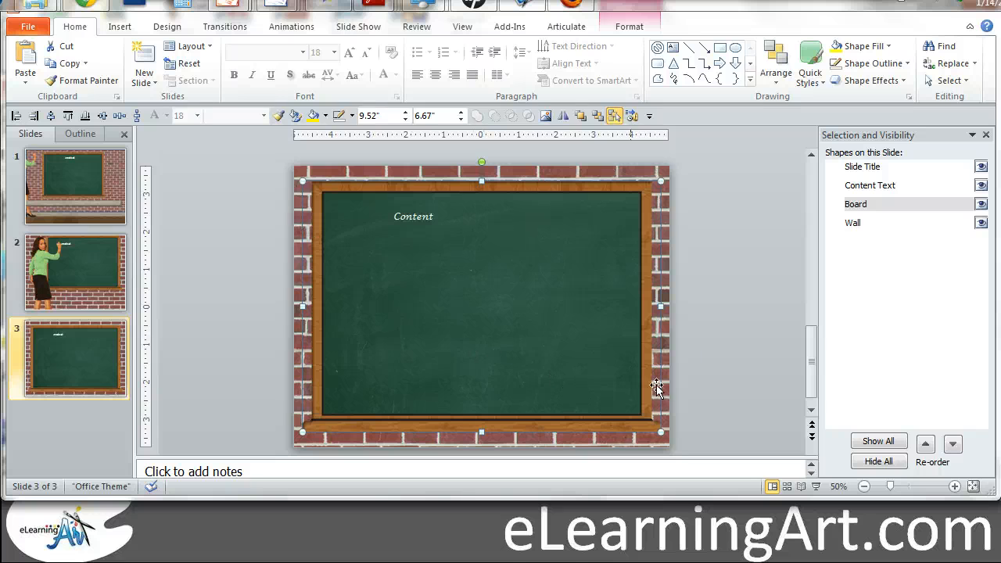
pyautogui.moveTo(343, 260)
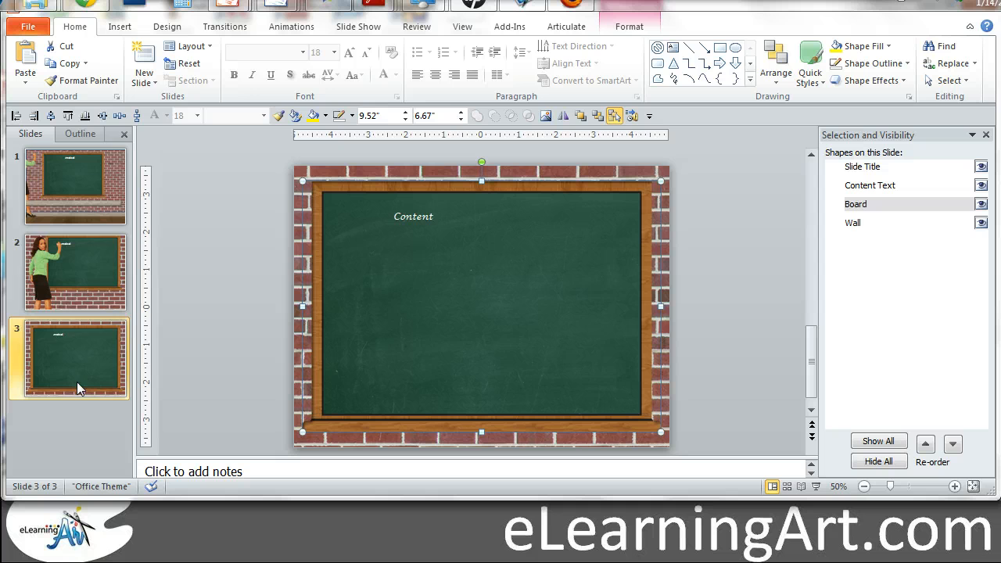
pyautogui.moveTo(66, 307)
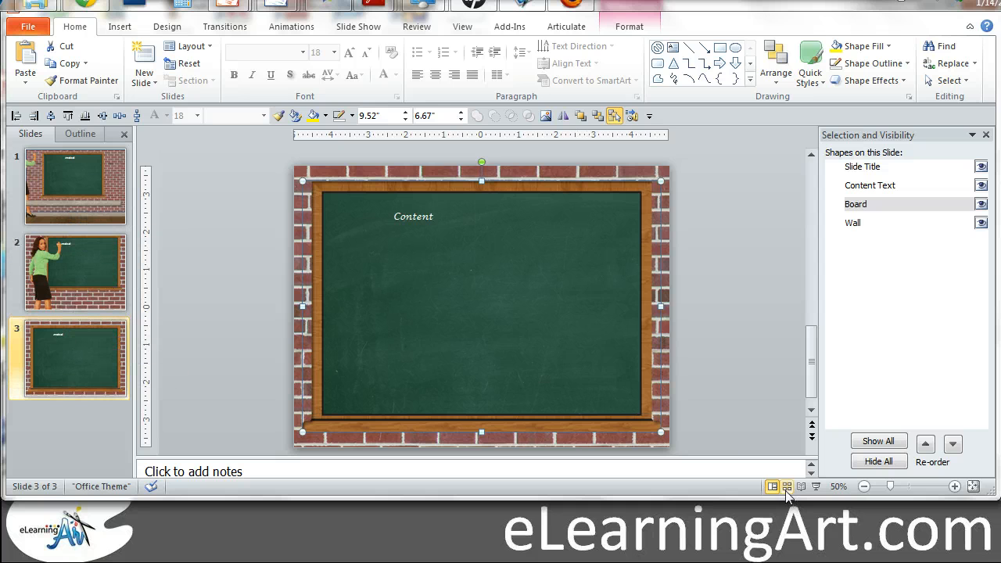
# Switch to Slide Sorter to see all three classroom slides as thumbnails.
pyautogui.click(787, 485)
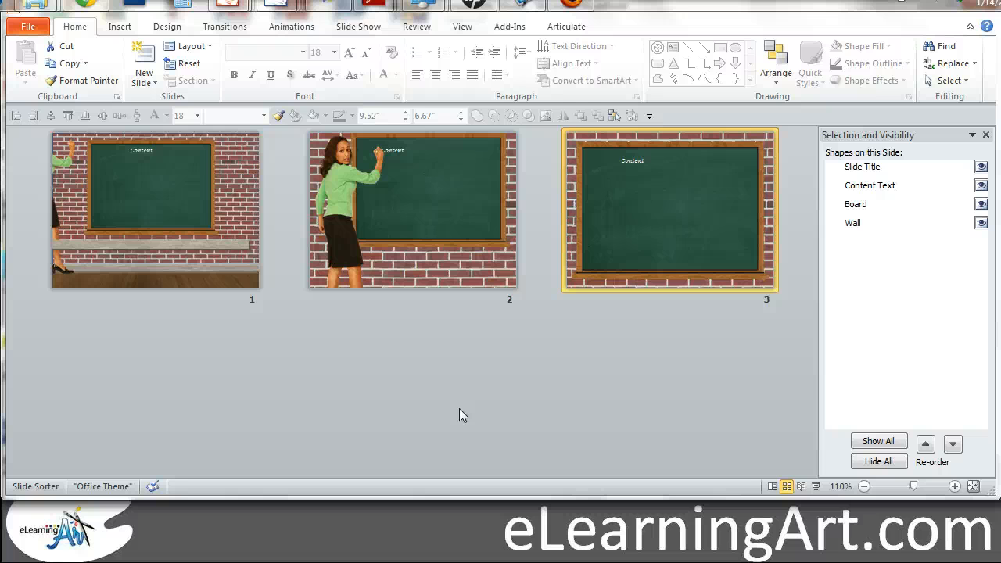
pyautogui.moveTo(564, 356)
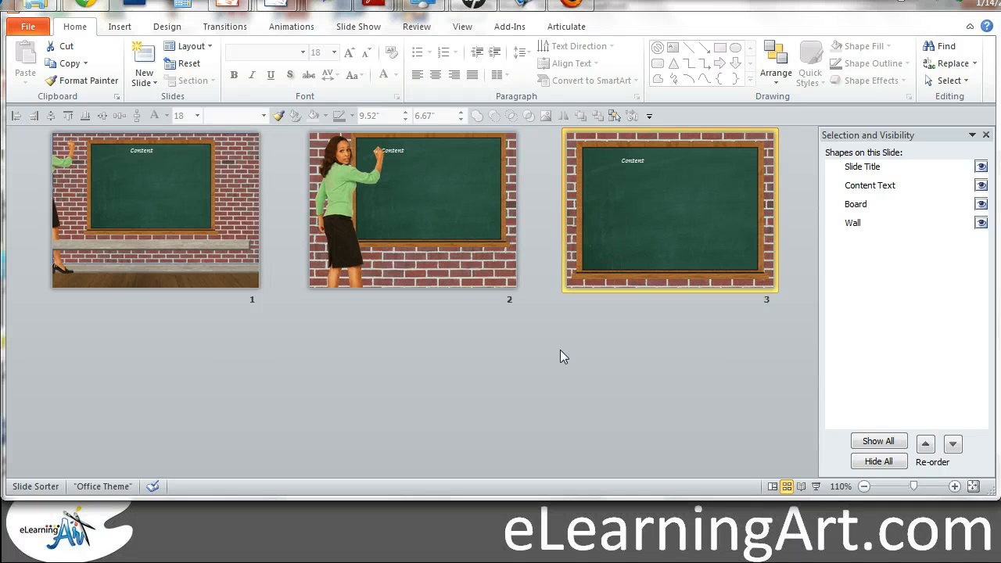
pyautogui.moveTo(482, 400)
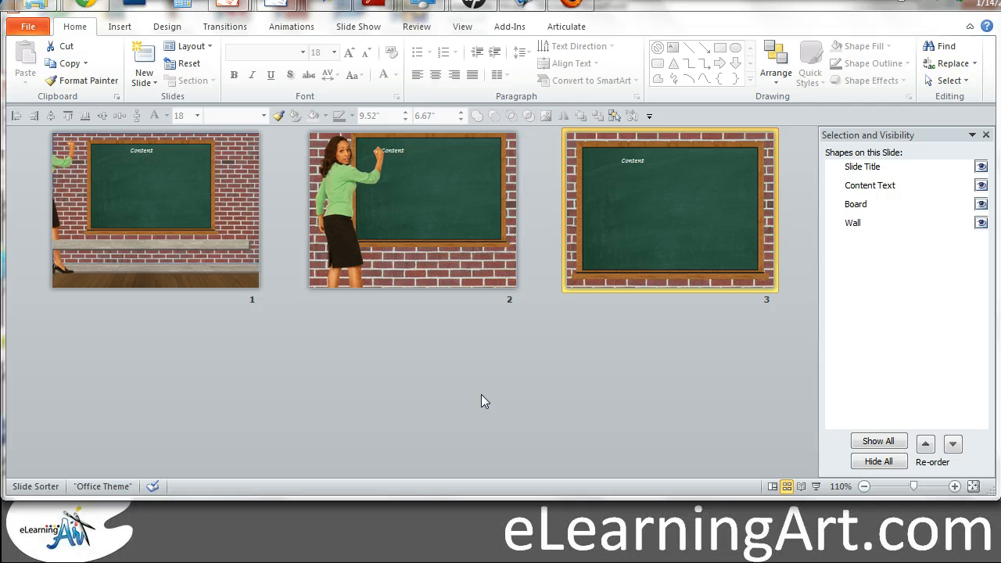